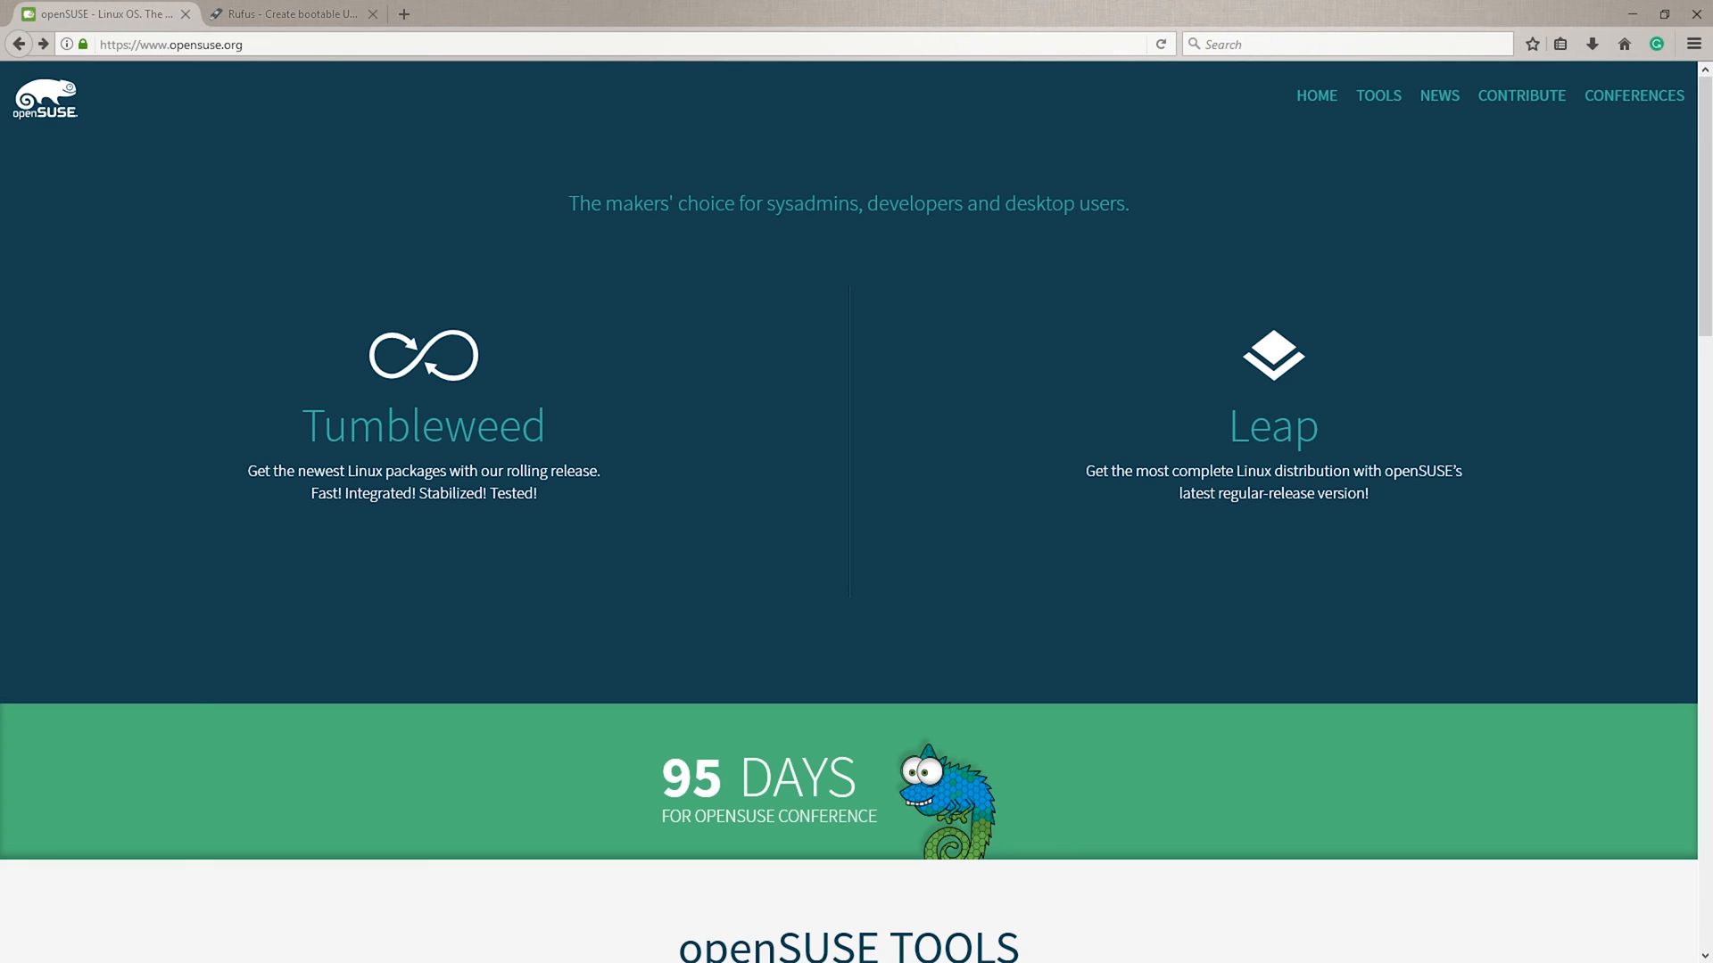
{"action": "mouse_move", "coordinate": [301, 811]}
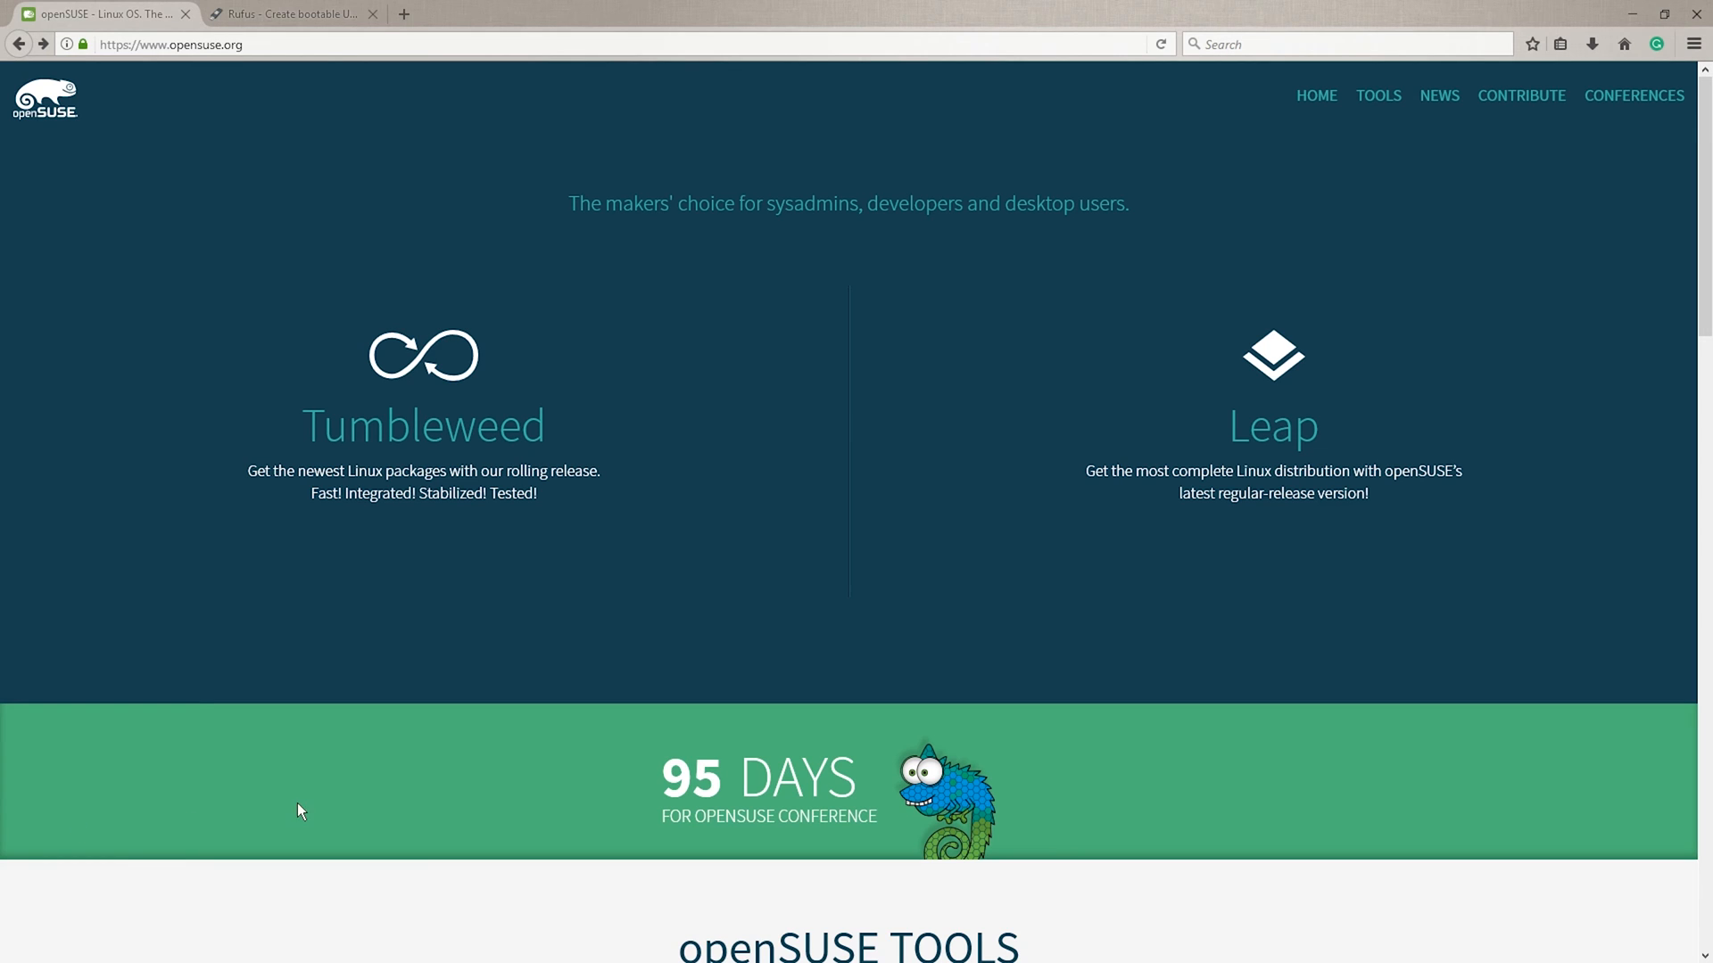
{"action": "mouse_move", "coordinate": [1125, 399]}
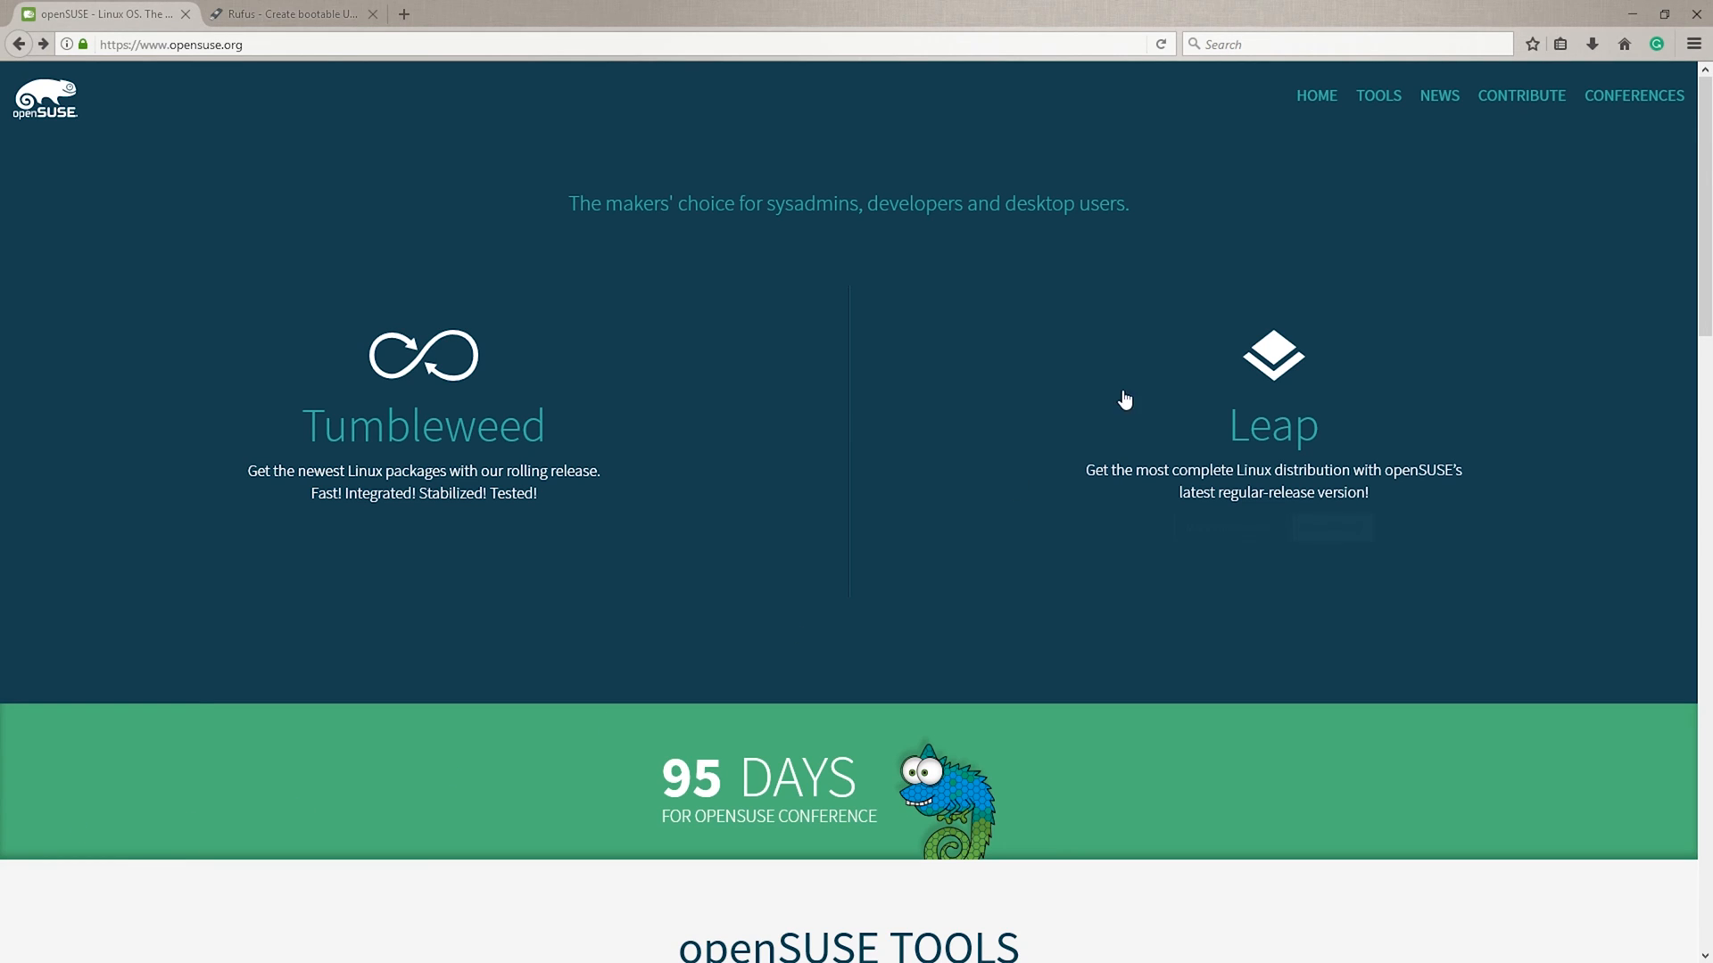
{"action": "mouse_move", "coordinate": [1348, 230]}
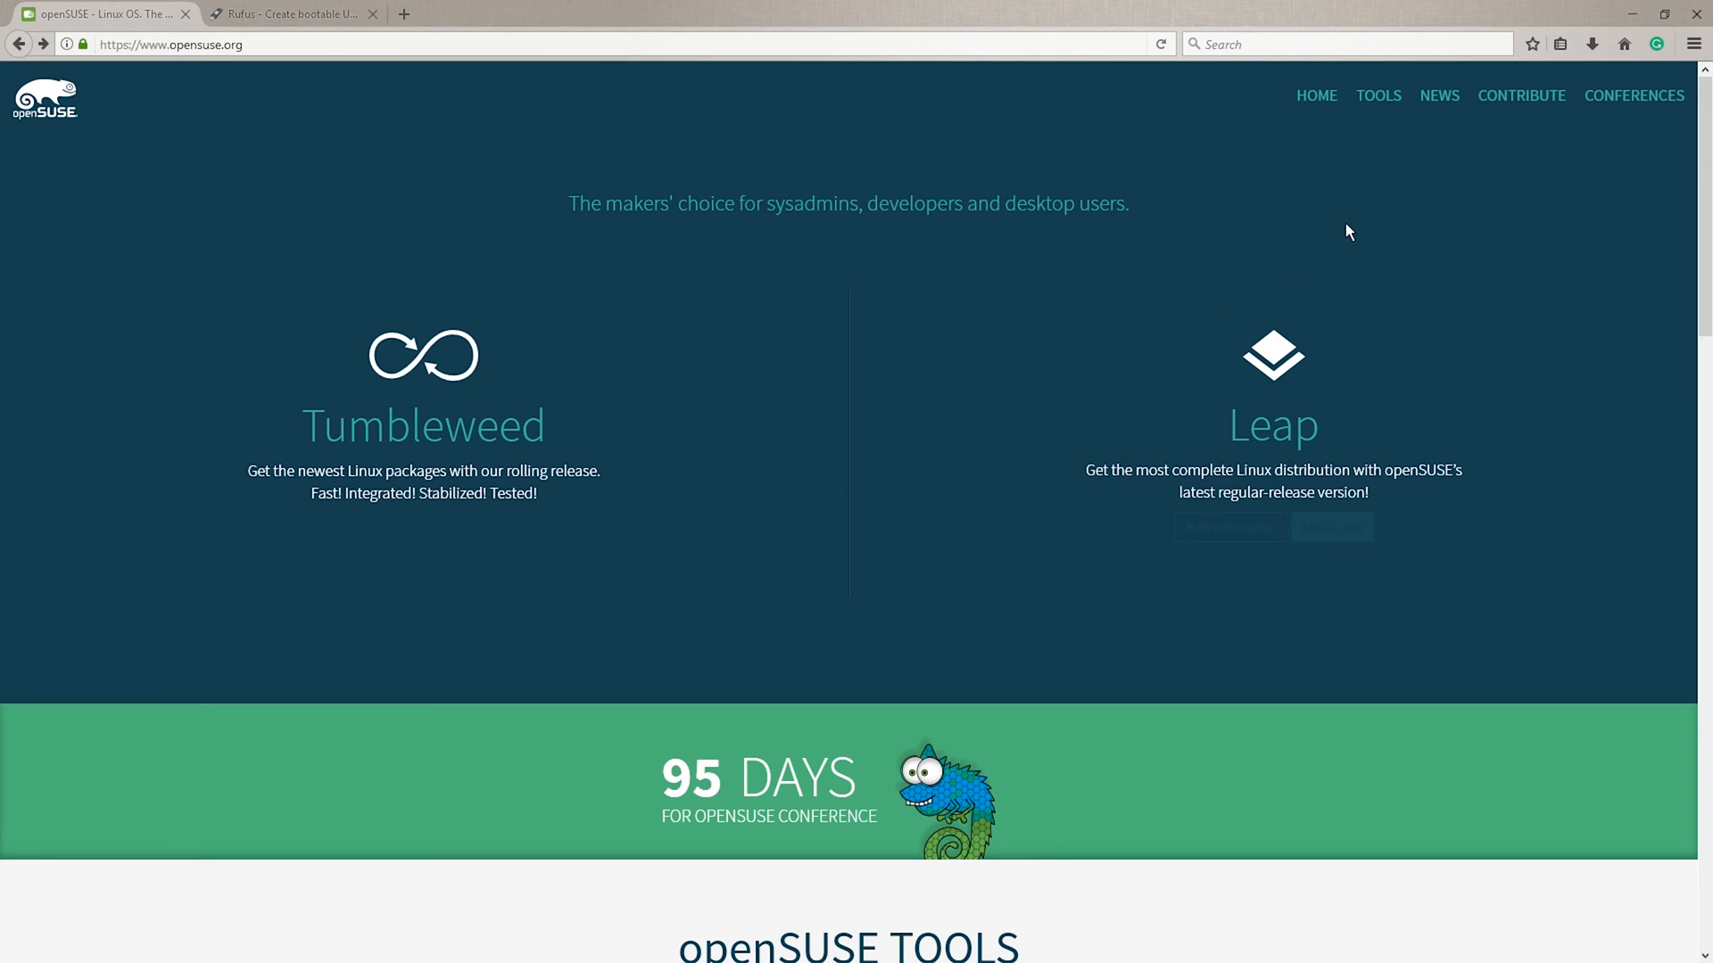
{"action": "mouse_move", "coordinate": [1641, 230]}
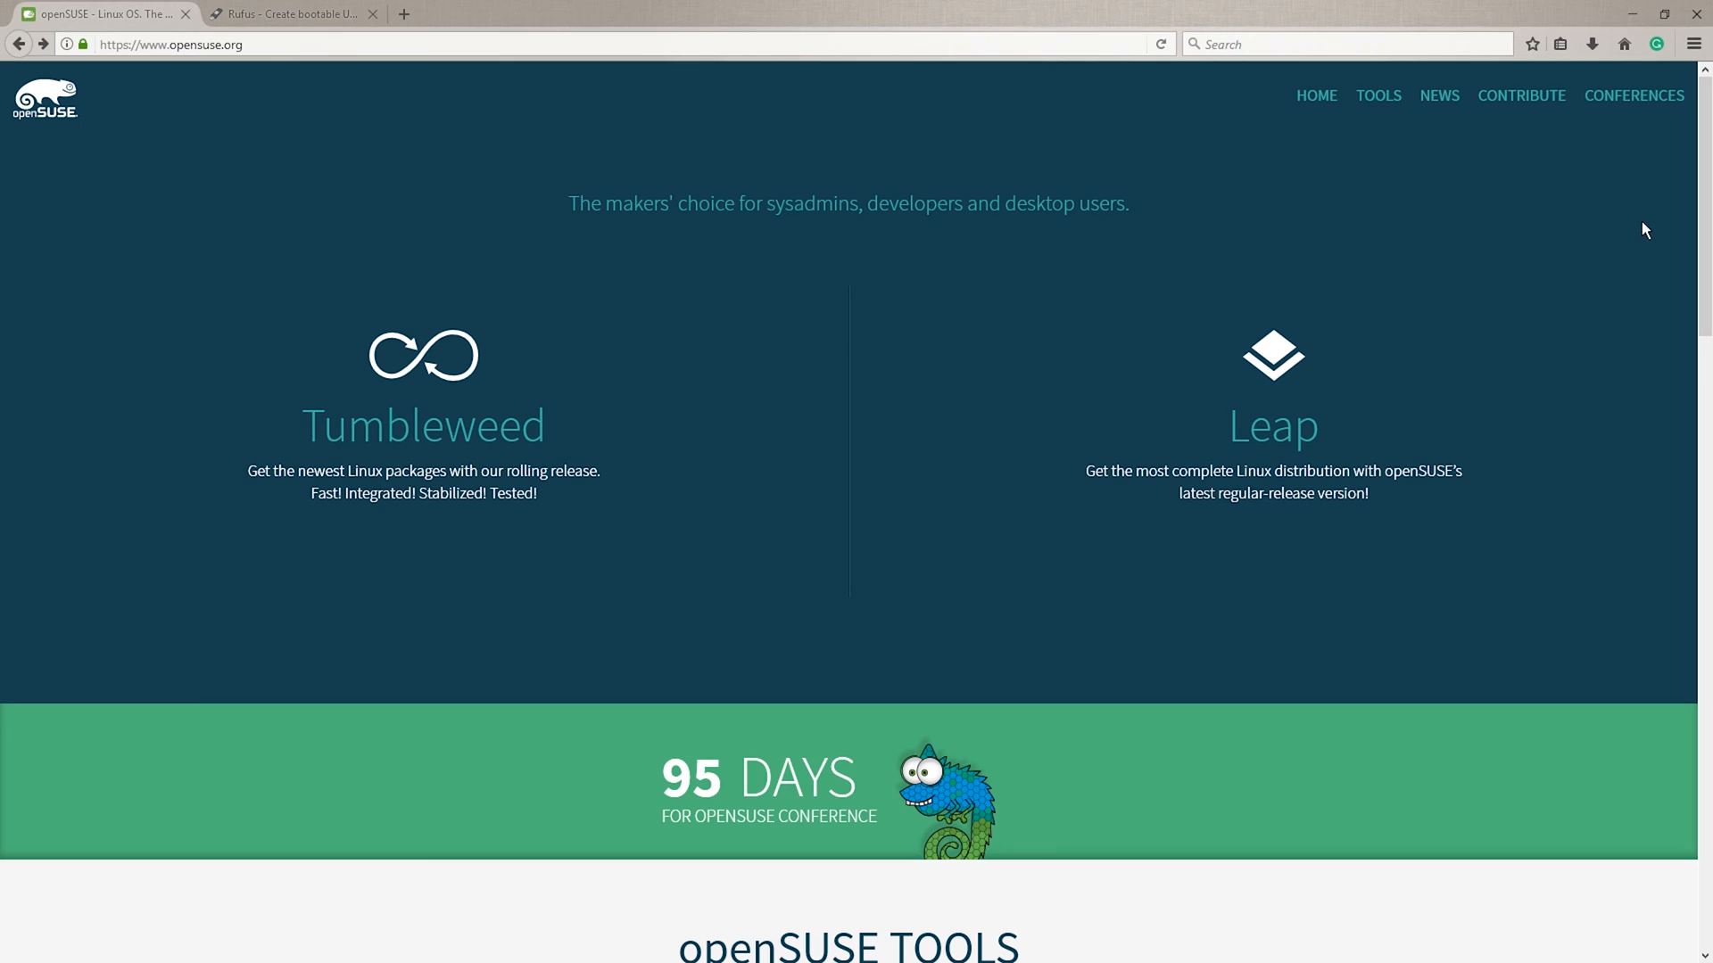
{"action": "mouse_move", "coordinate": [1694, 185]}
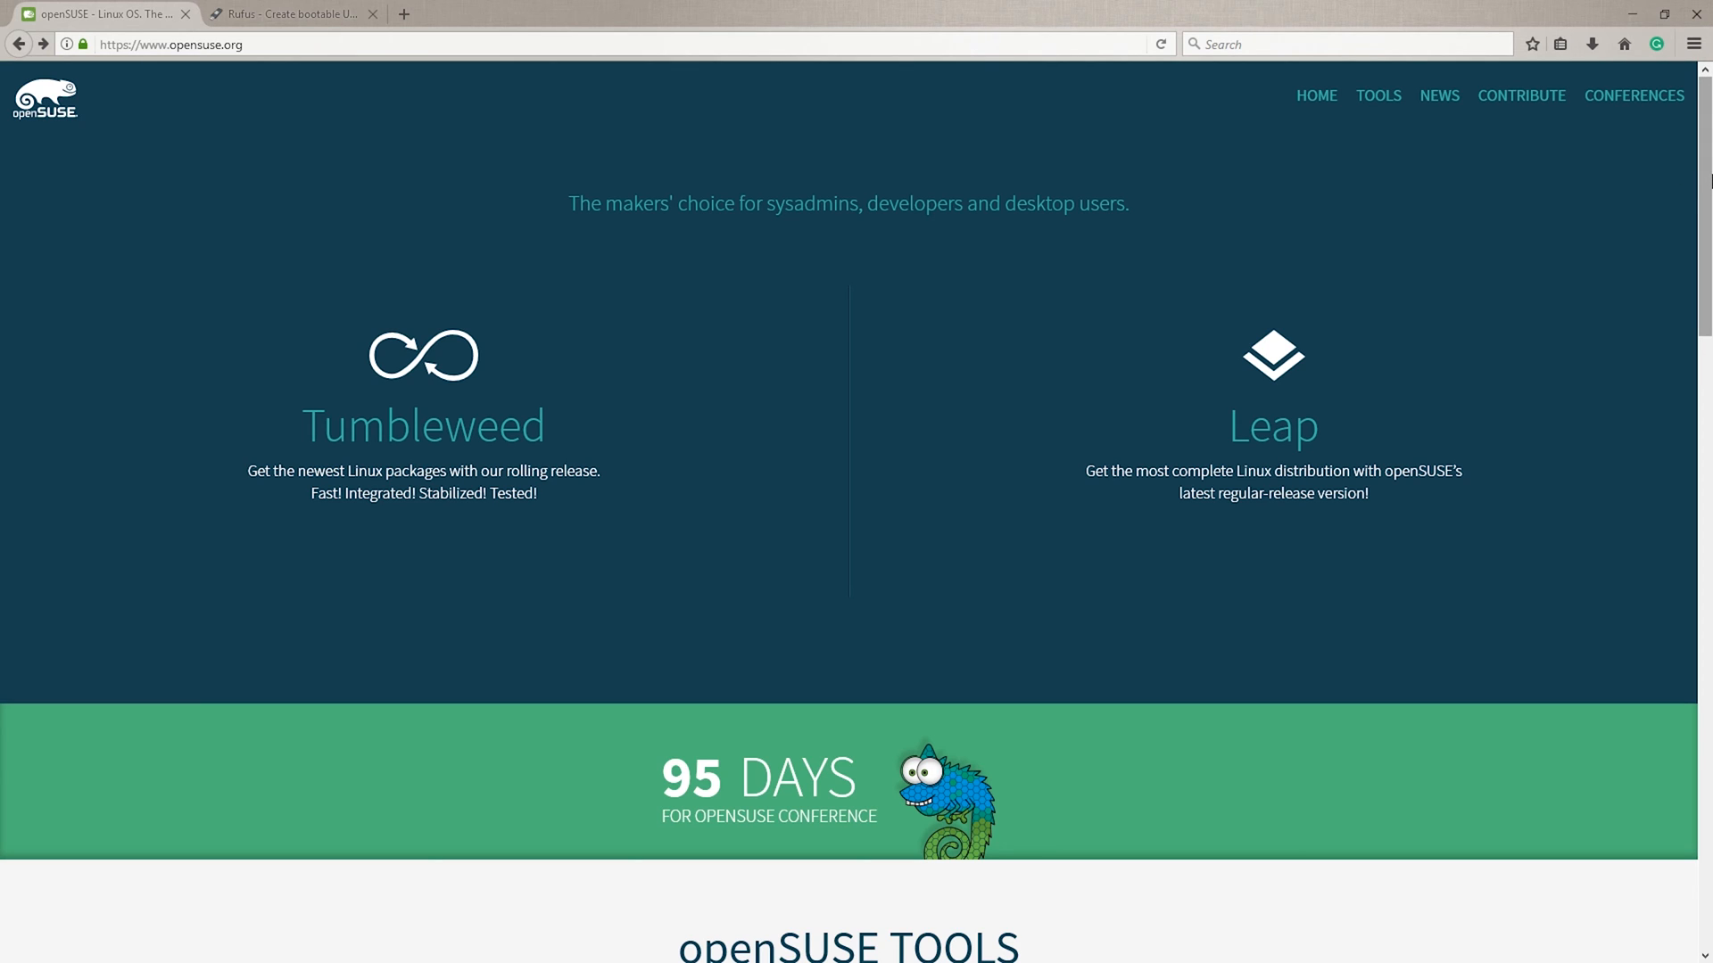
Step: Save the 4.7GB openSUSE Leap 42.2 x86_64 DVD ISO to Downloads via Direct Link
{"action": "scroll", "scroll_direction": "down", "scroll_amount": 3}
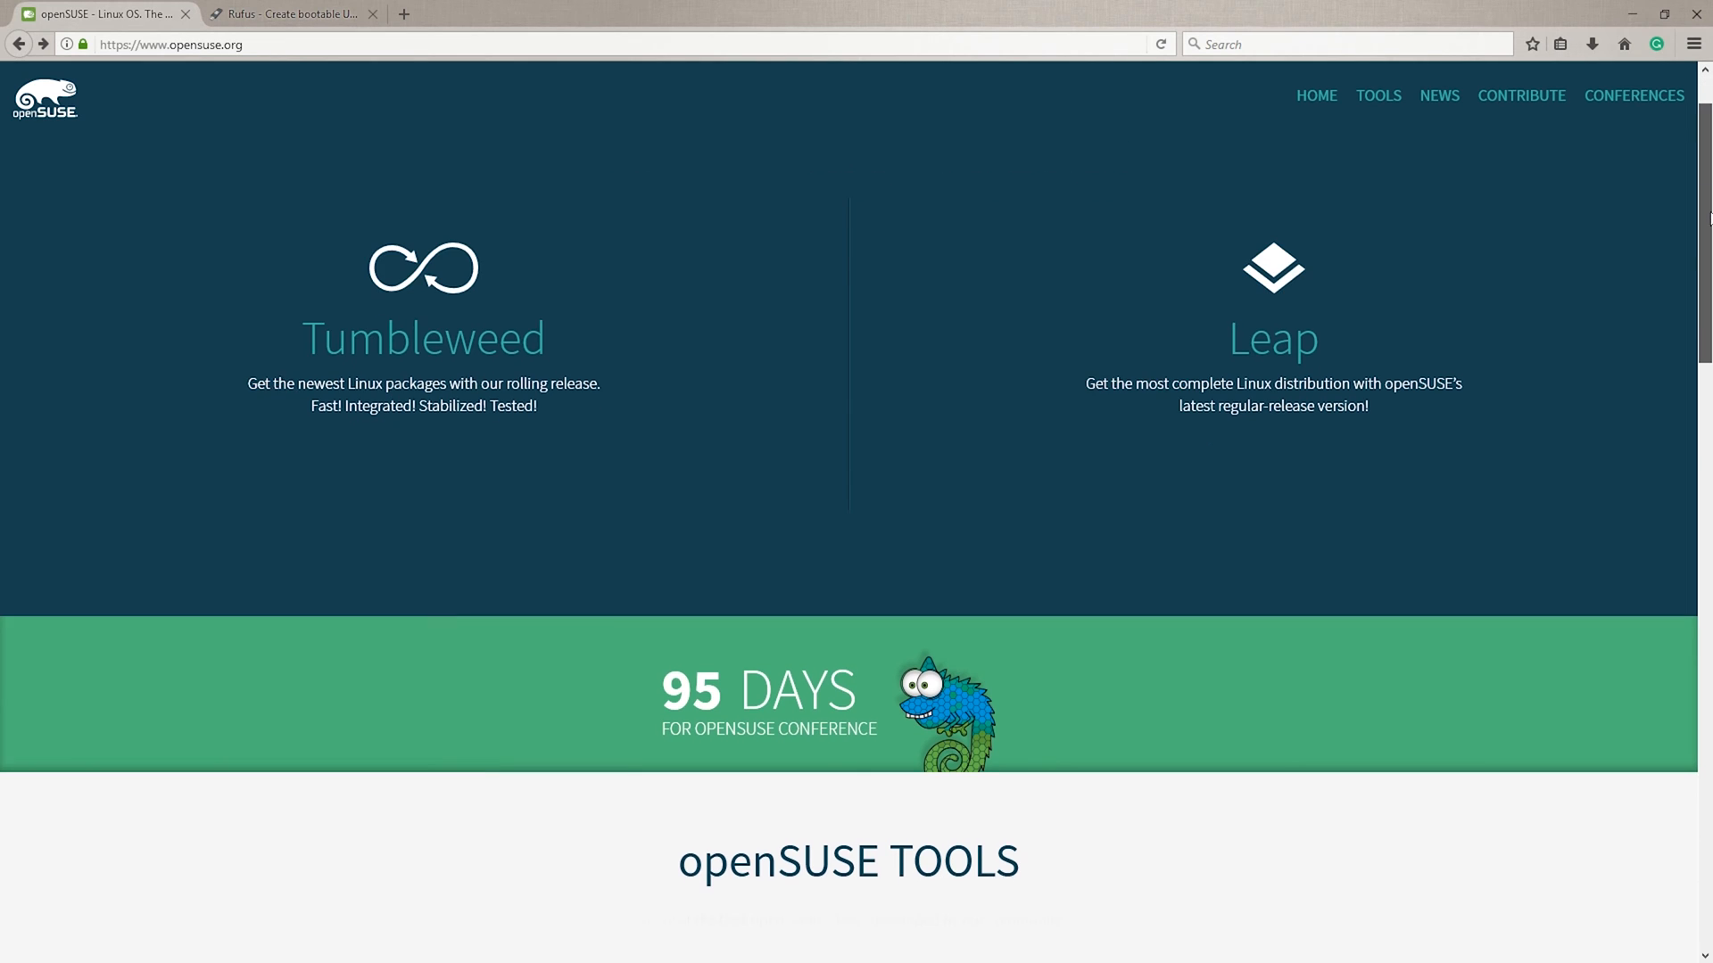
{"action": "scroll", "scroll_direction": "down", "scroll_amount": 3}
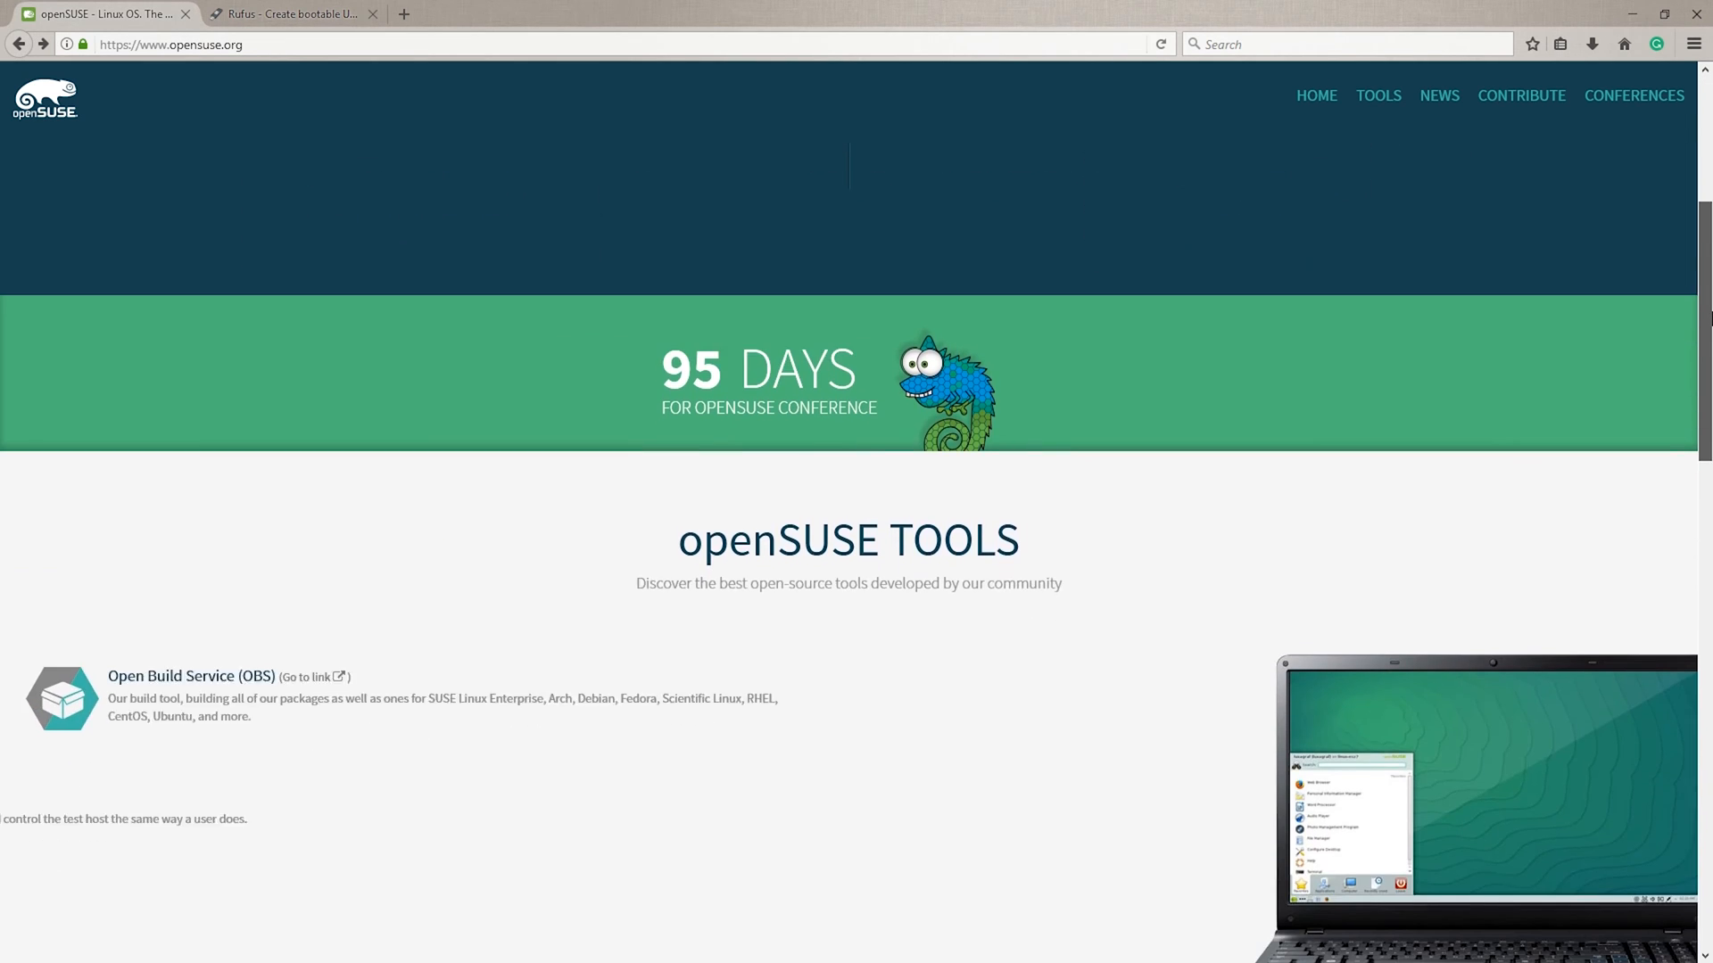
{"action": "scroll", "scroll_direction": "down", "scroll_amount": 3}
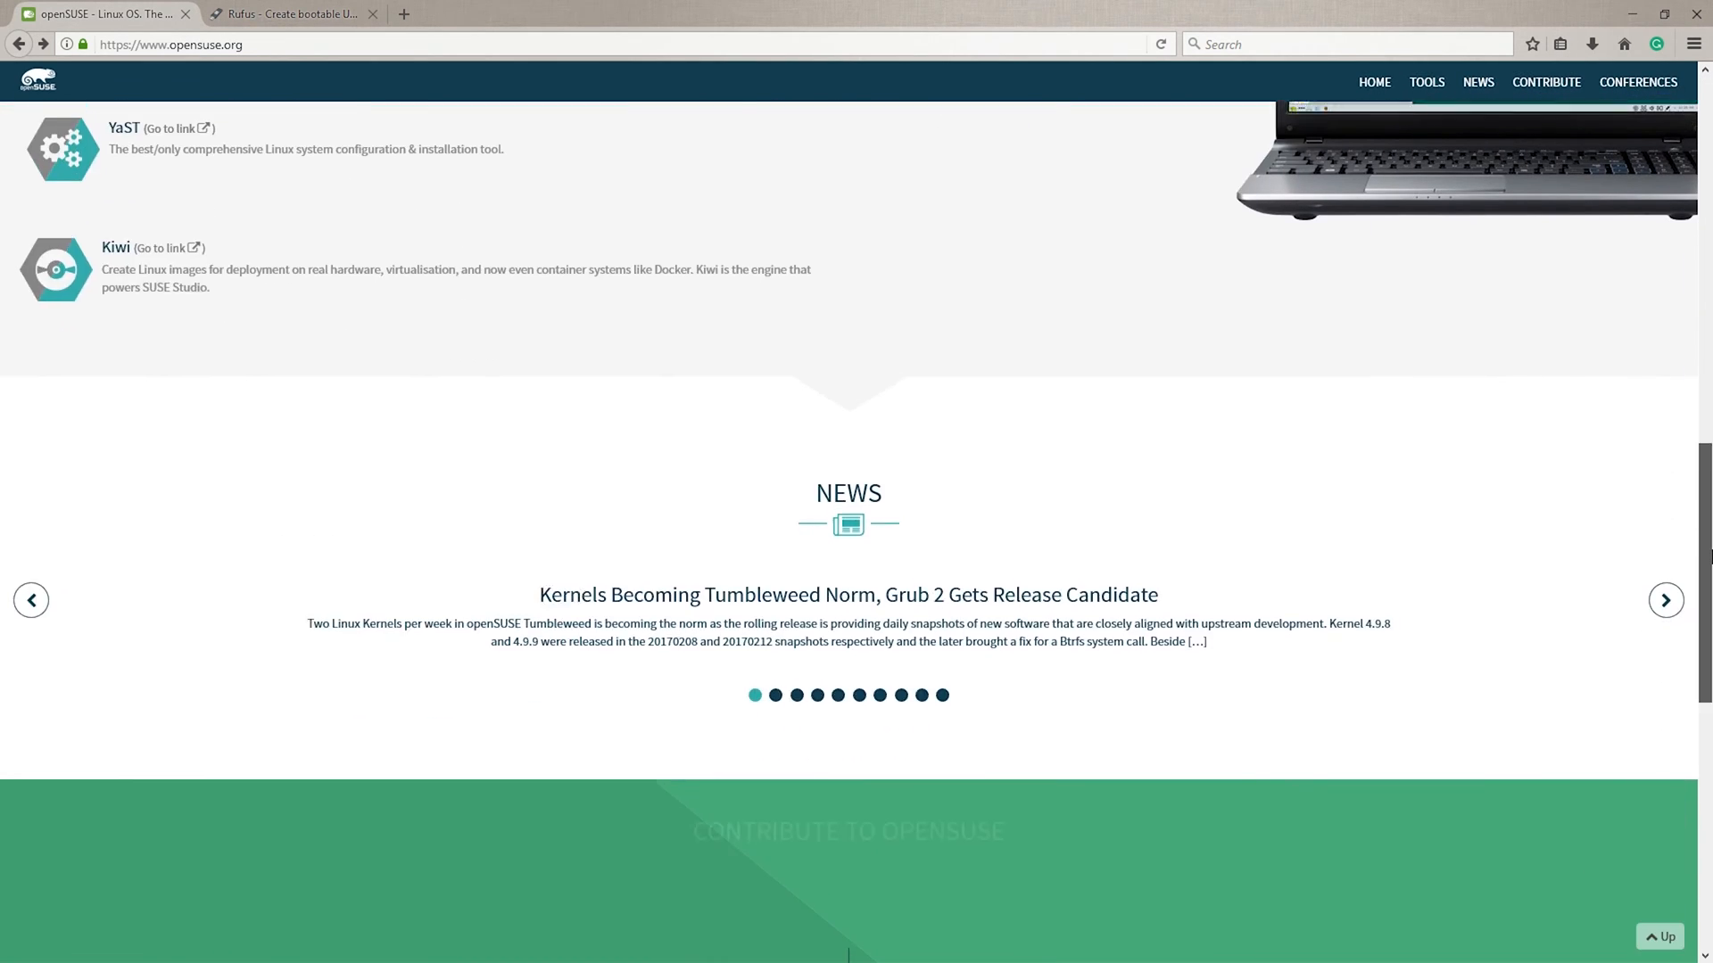
{"action": "scroll", "scroll_direction": "down", "scroll_amount": 3}
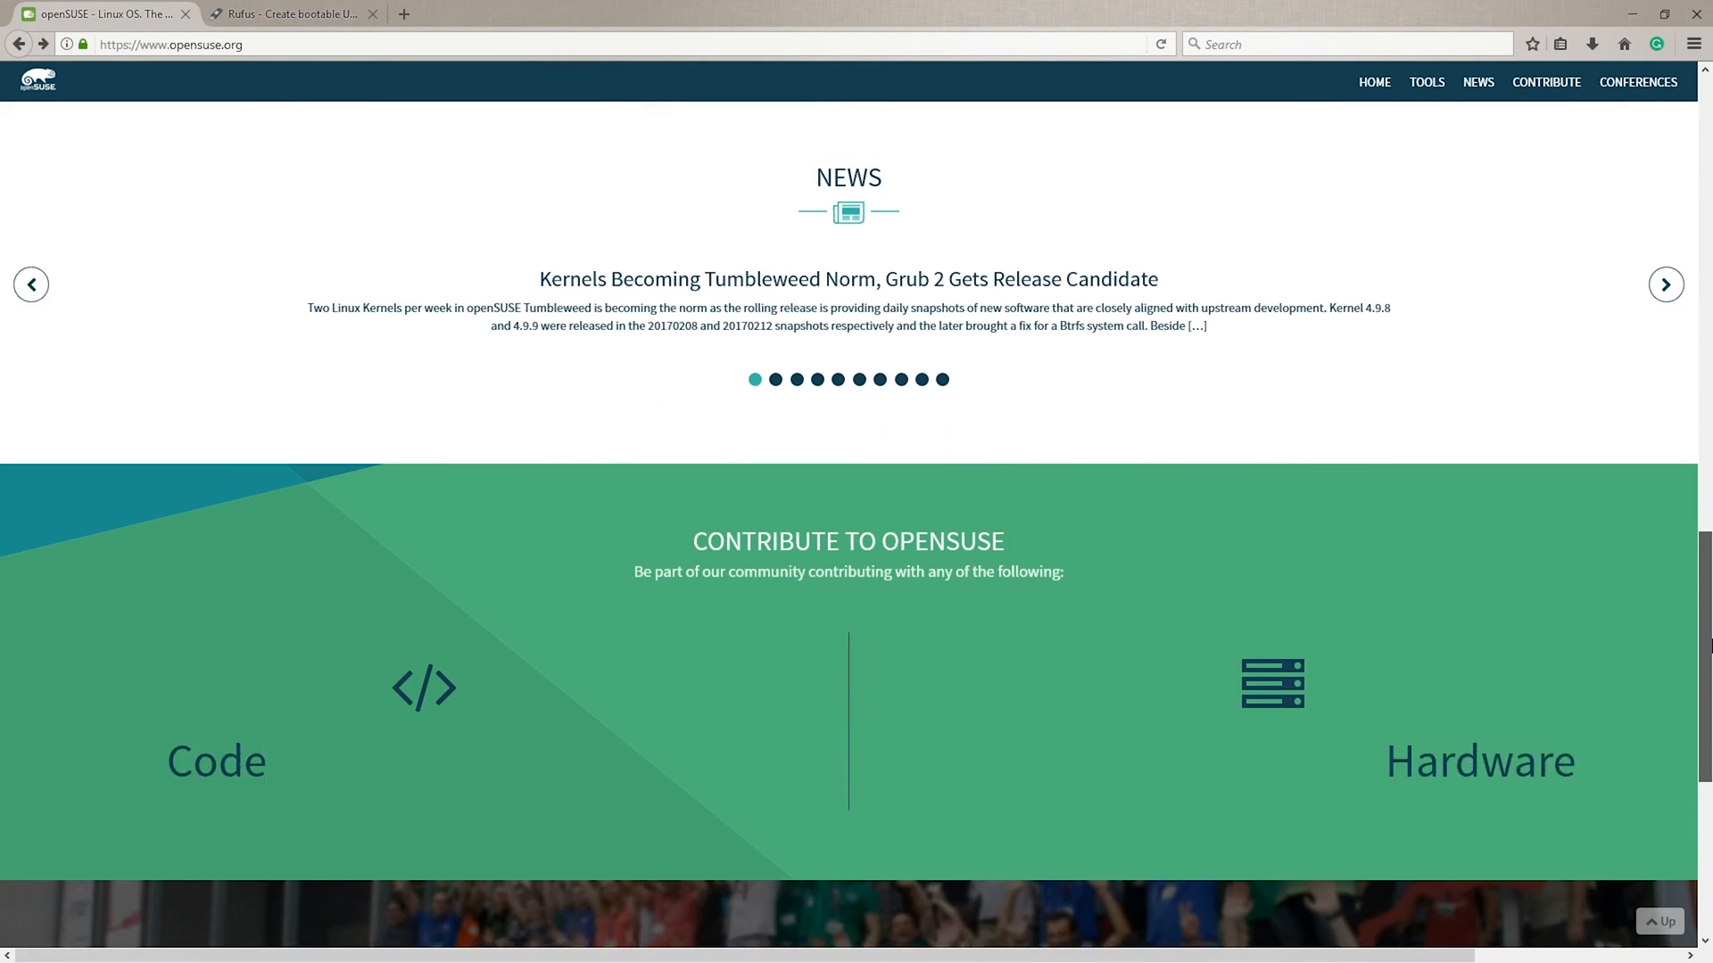
{"action": "scroll", "scroll_direction": "down", "scroll_amount": 3}
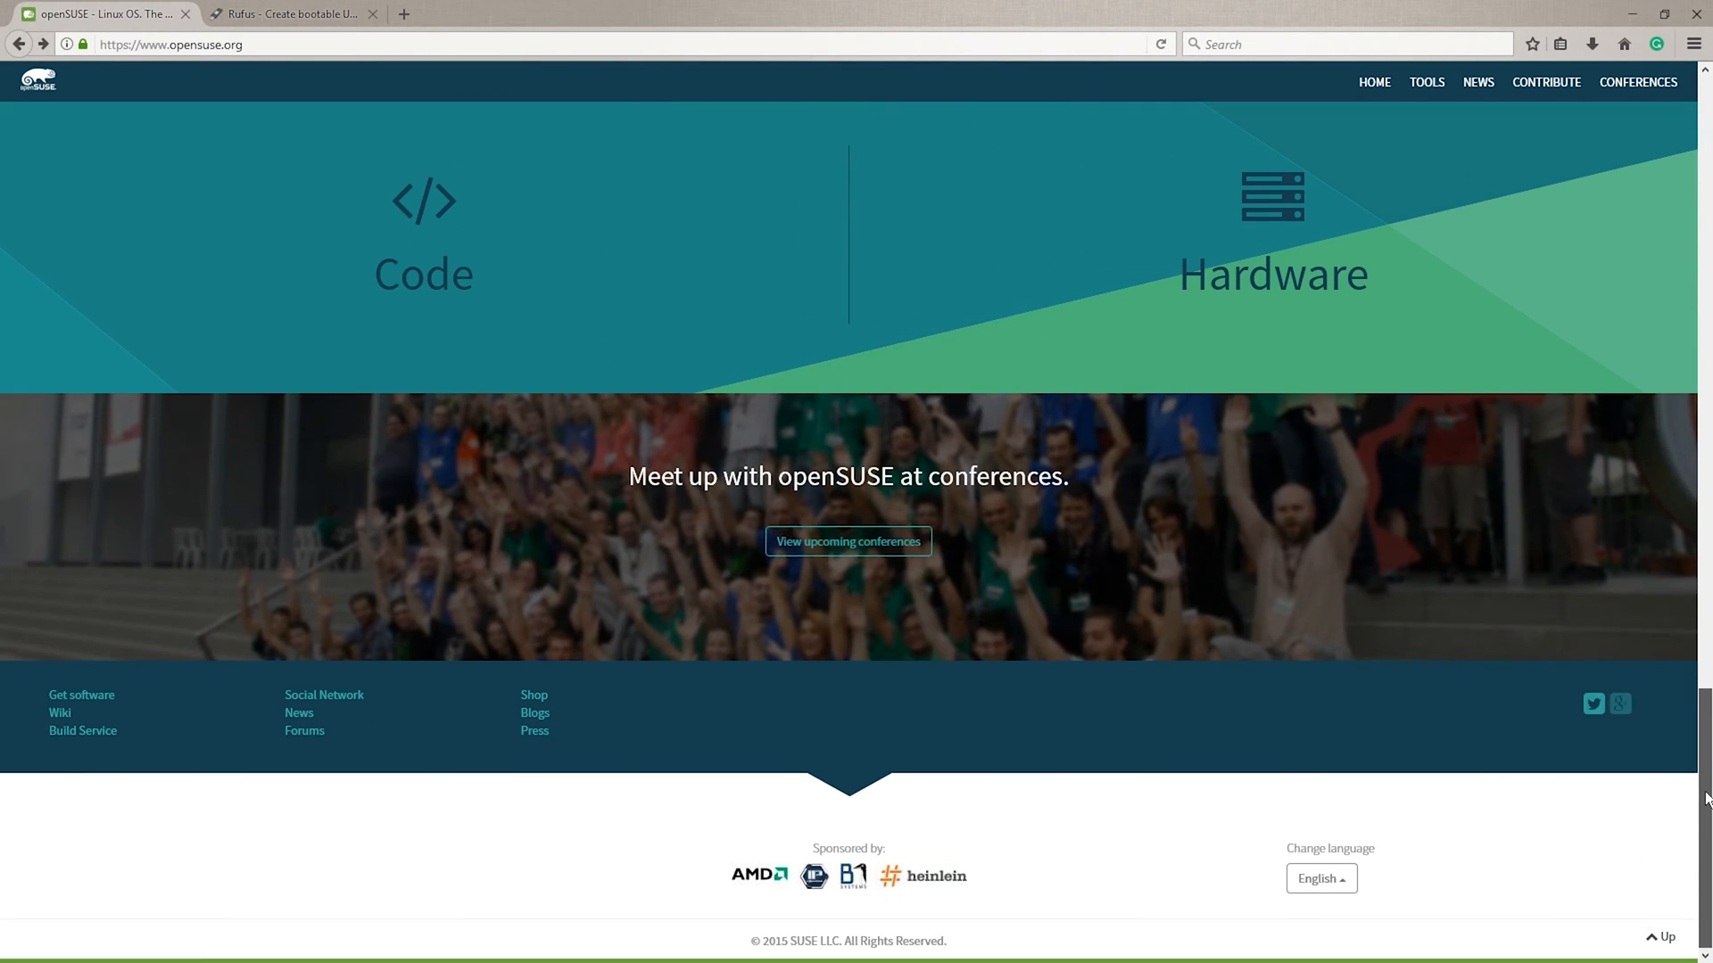
{"action": "scroll", "scroll_direction": "up", "scroll_amount": 3}
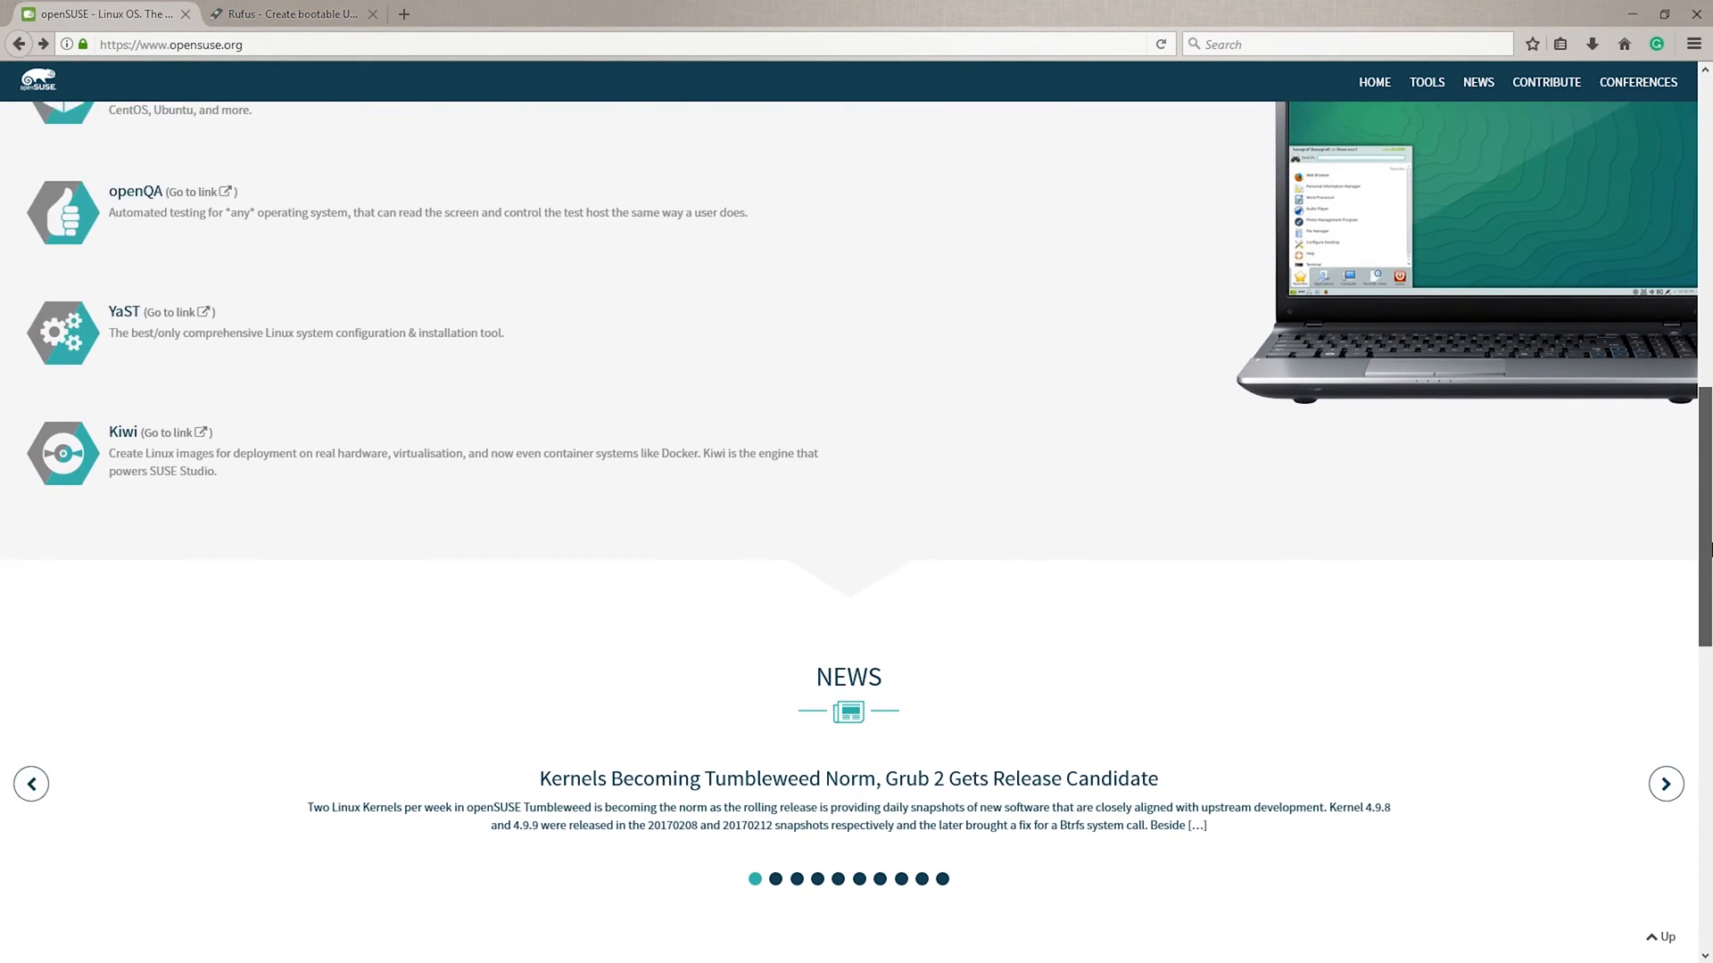
{"action": "scroll", "scroll_direction": "down", "scroll_amount": 3}
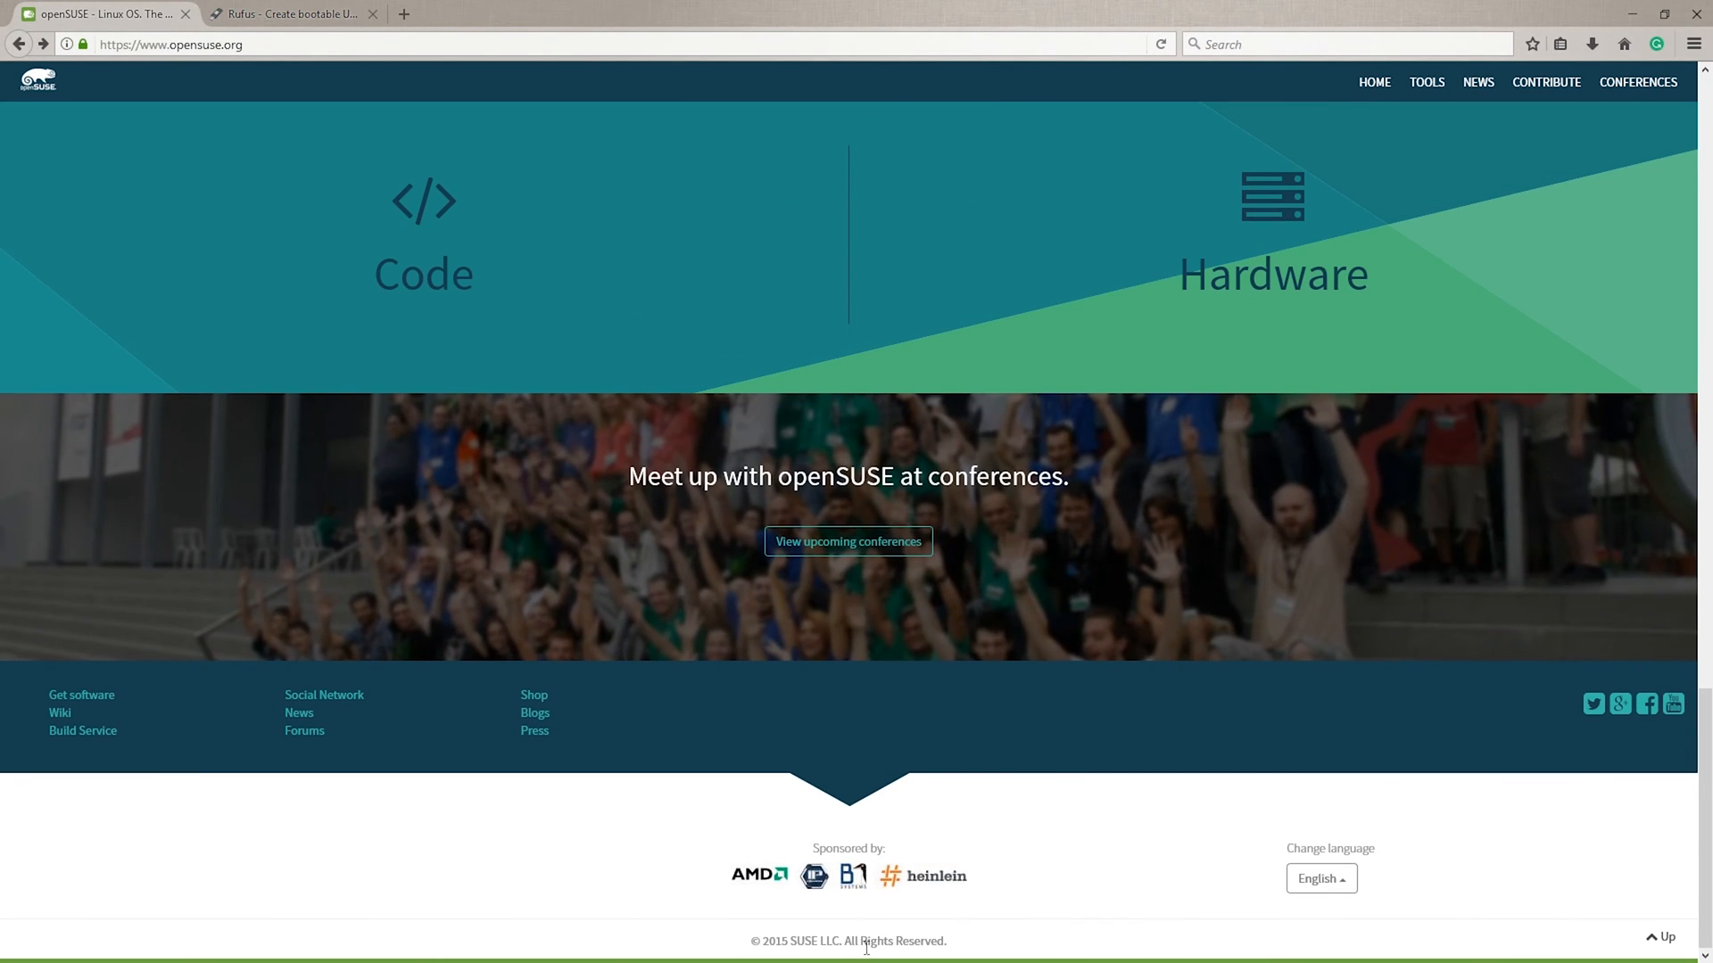
{"action": "mouse_move", "coordinate": [82, 731]}
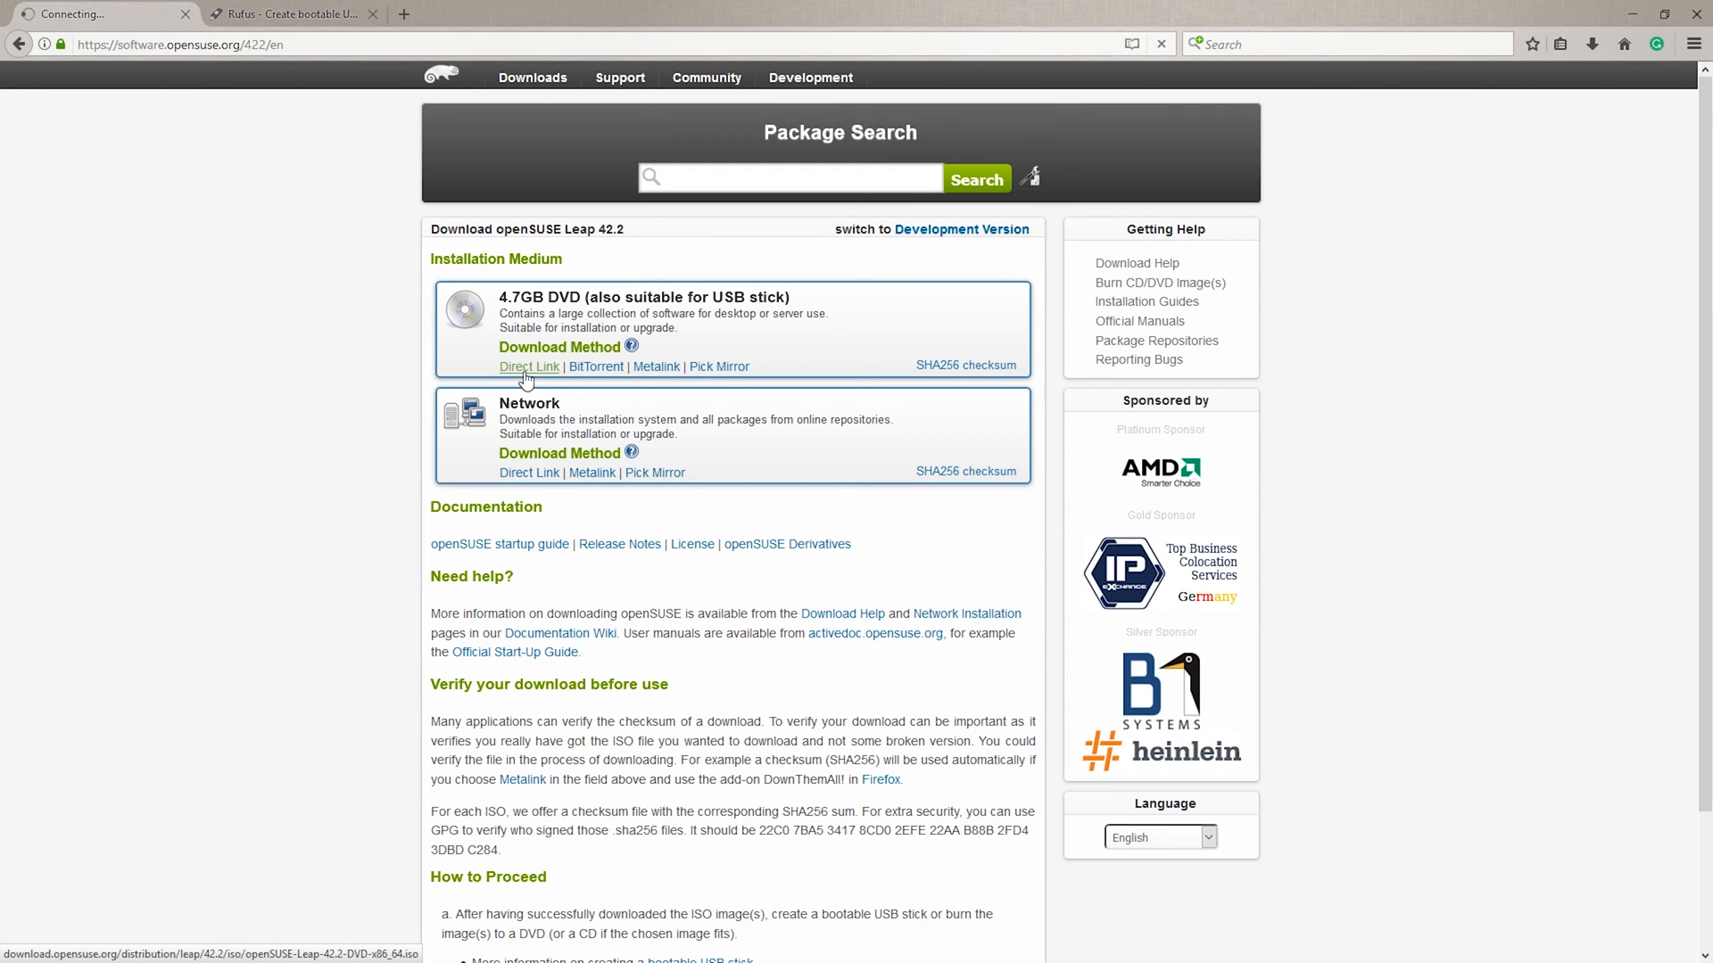
{"action": "left_click", "coordinate": [529, 366]}
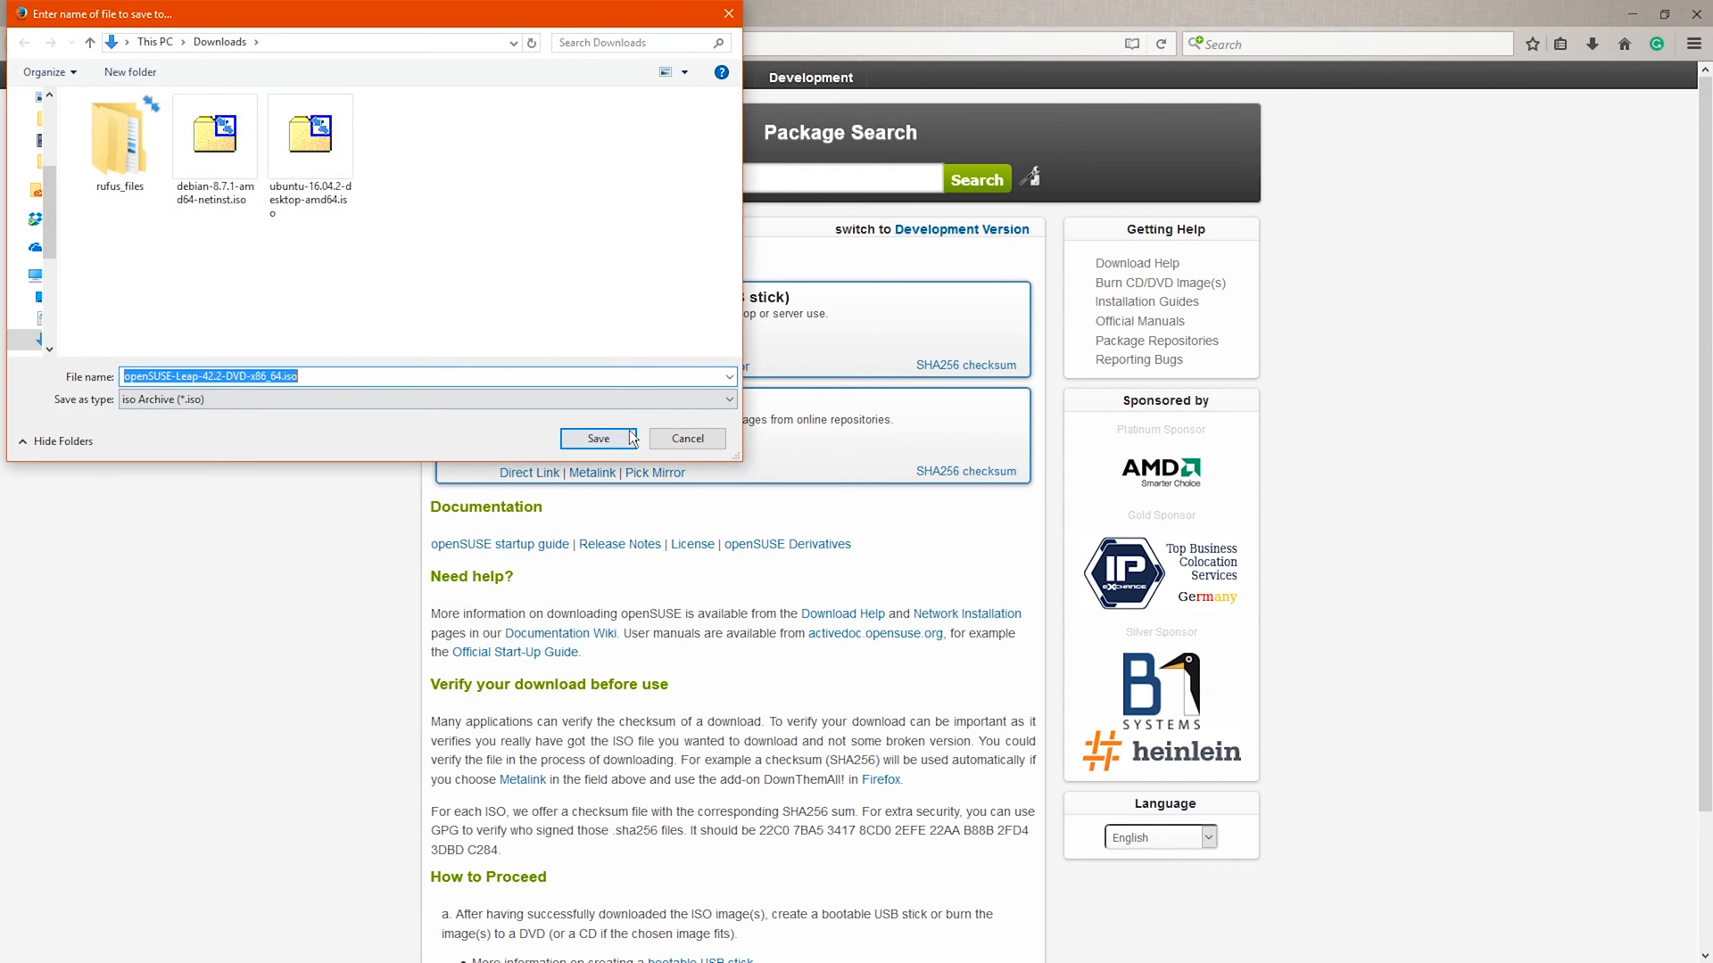
{"action": "left_click", "coordinate": [598, 438]}
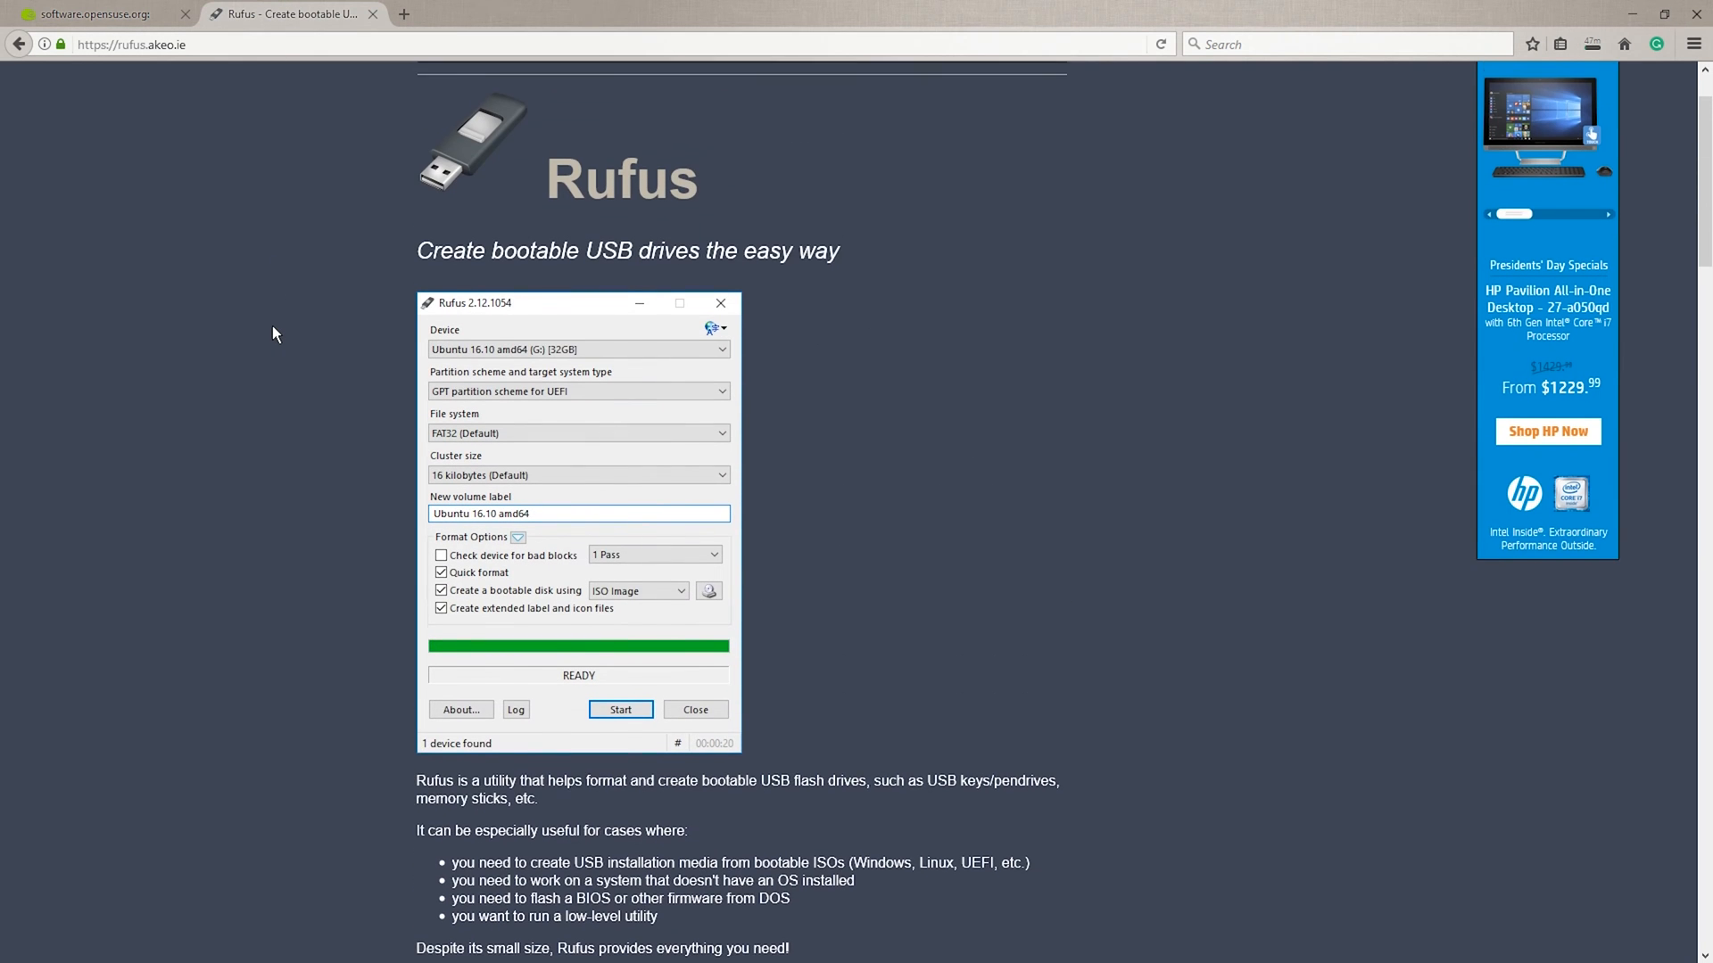
Step: Download and save rufus-2.12.exe from rufus.akeo.ie
{"action": "scroll", "scroll_direction": "up", "scroll_amount": 3}
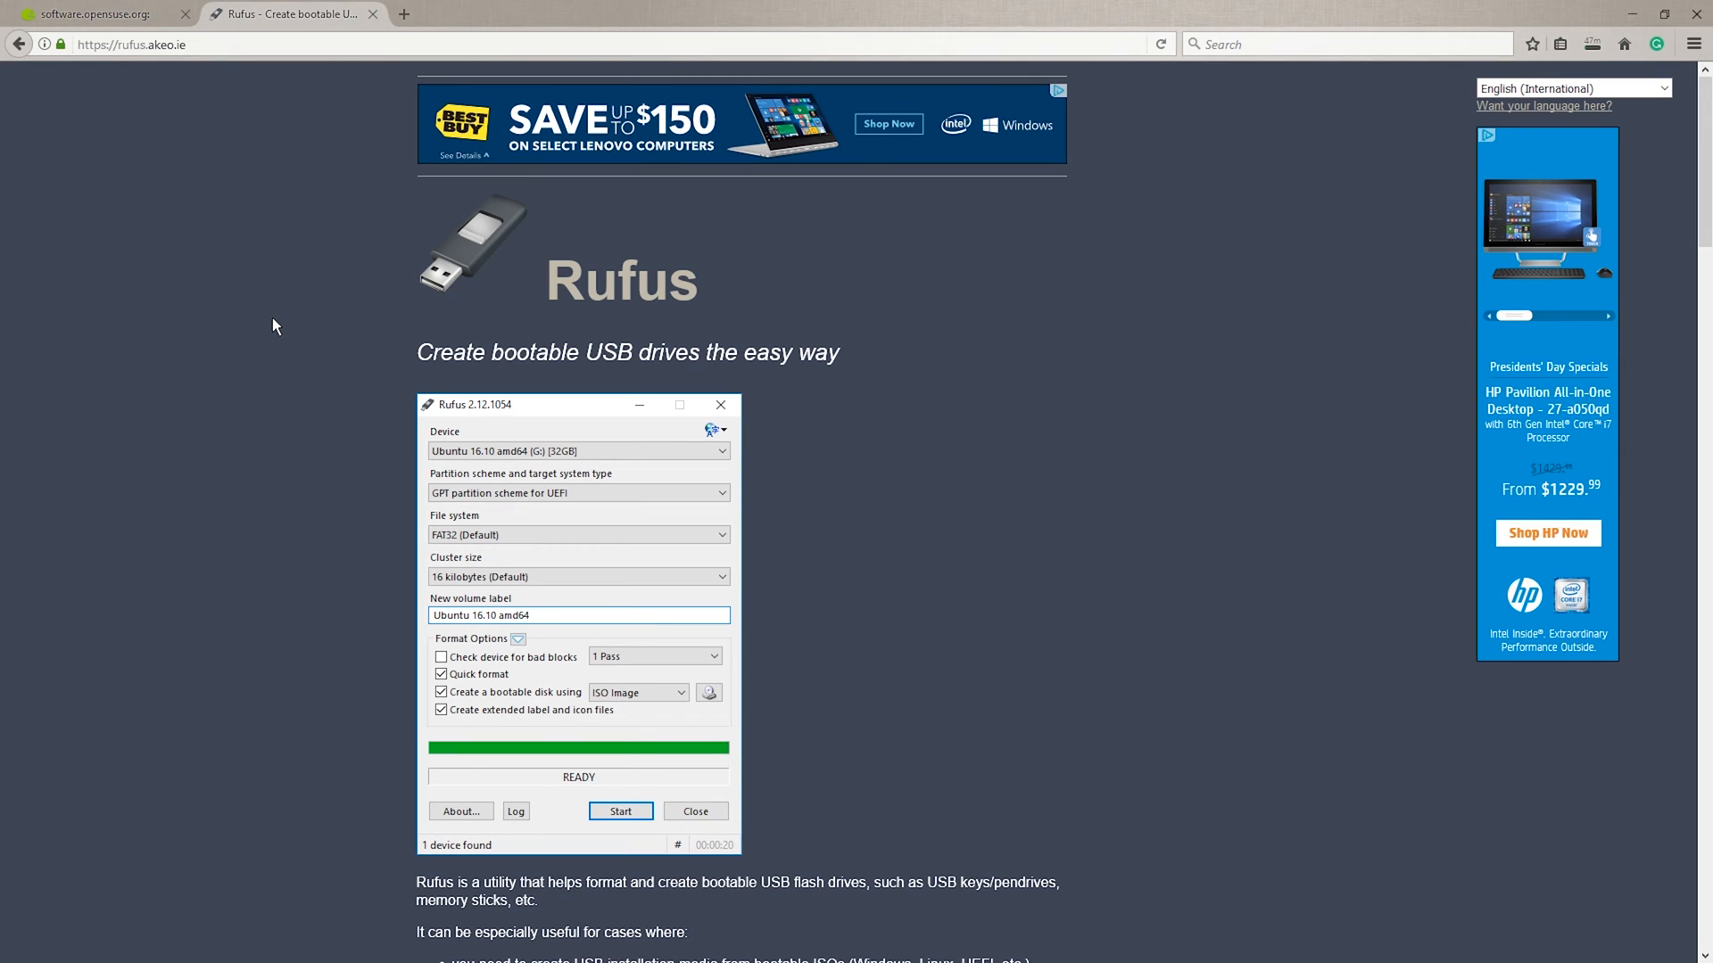
{"action": "scroll", "scroll_direction": "down", "scroll_amount": 3}
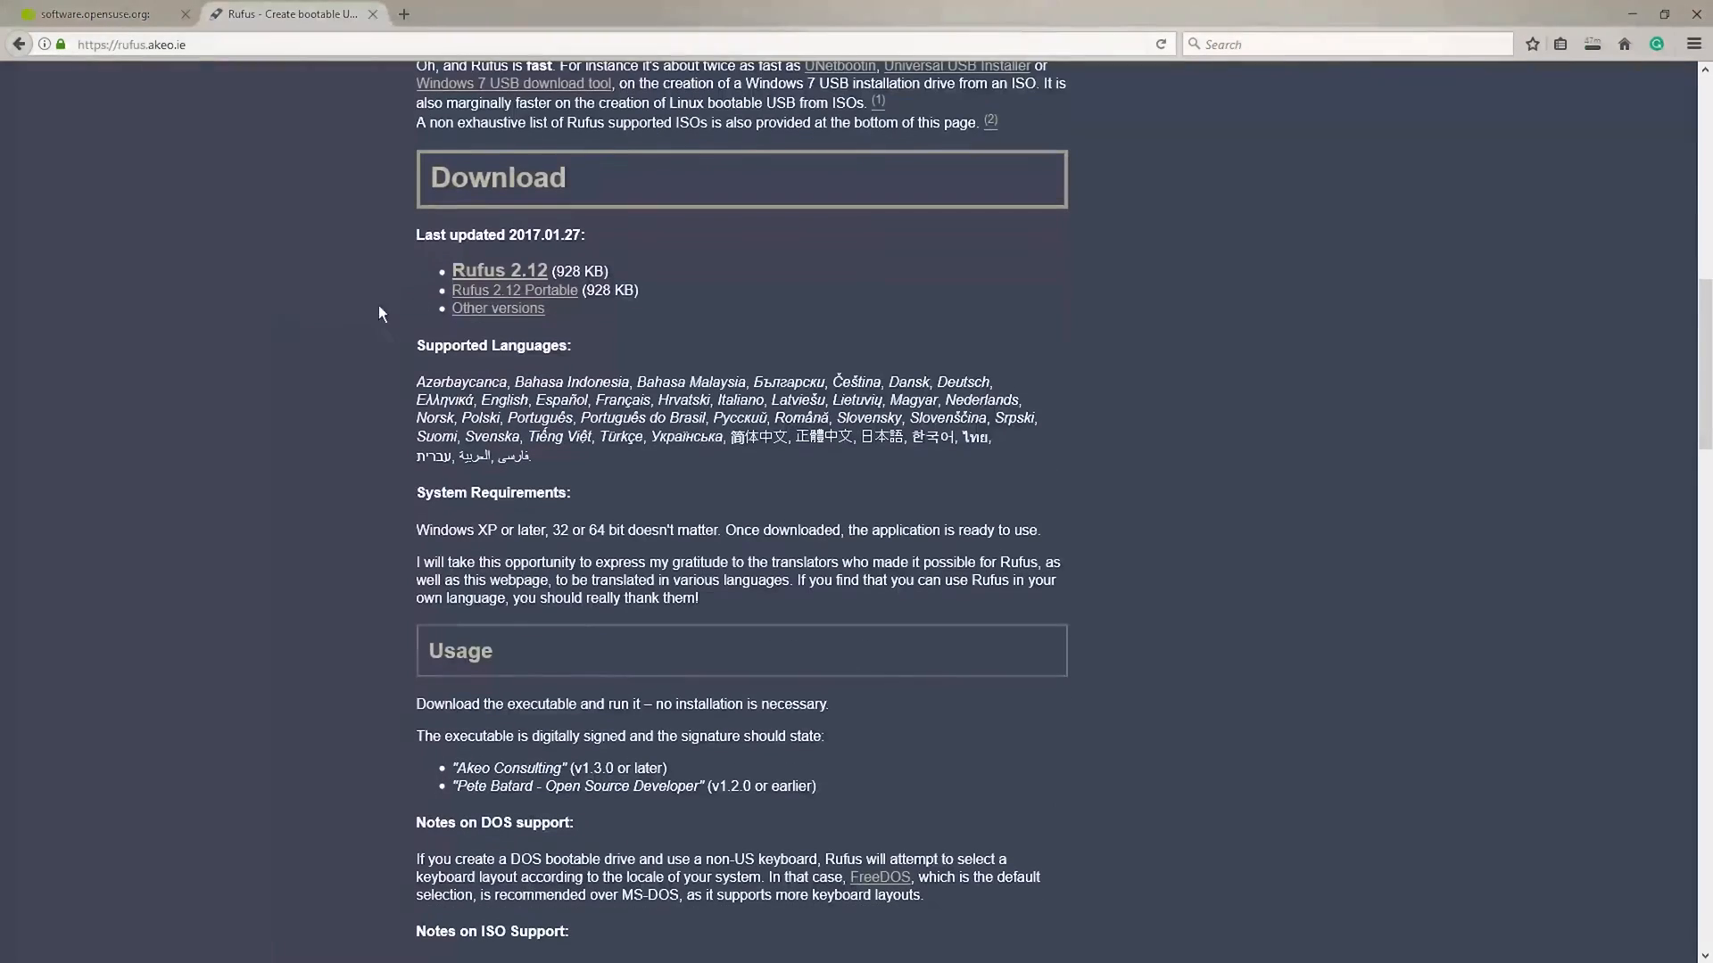
{"action": "left_click", "coordinate": [499, 269]}
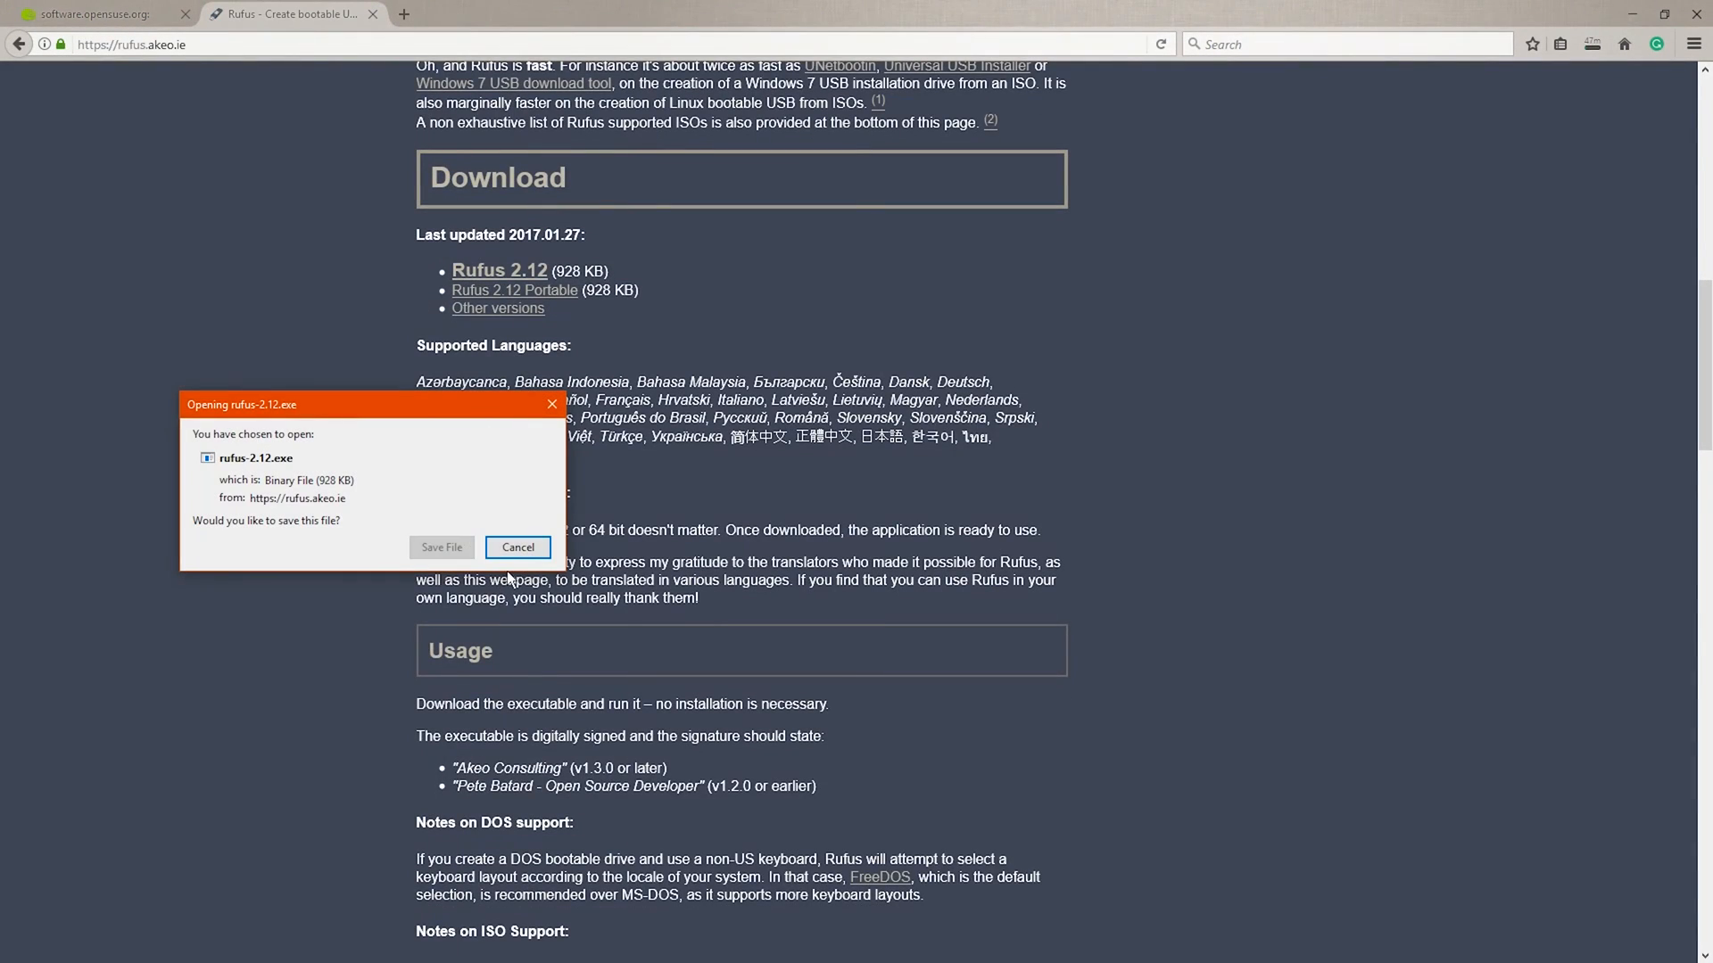
{"action": "left_click", "coordinate": [442, 547]}
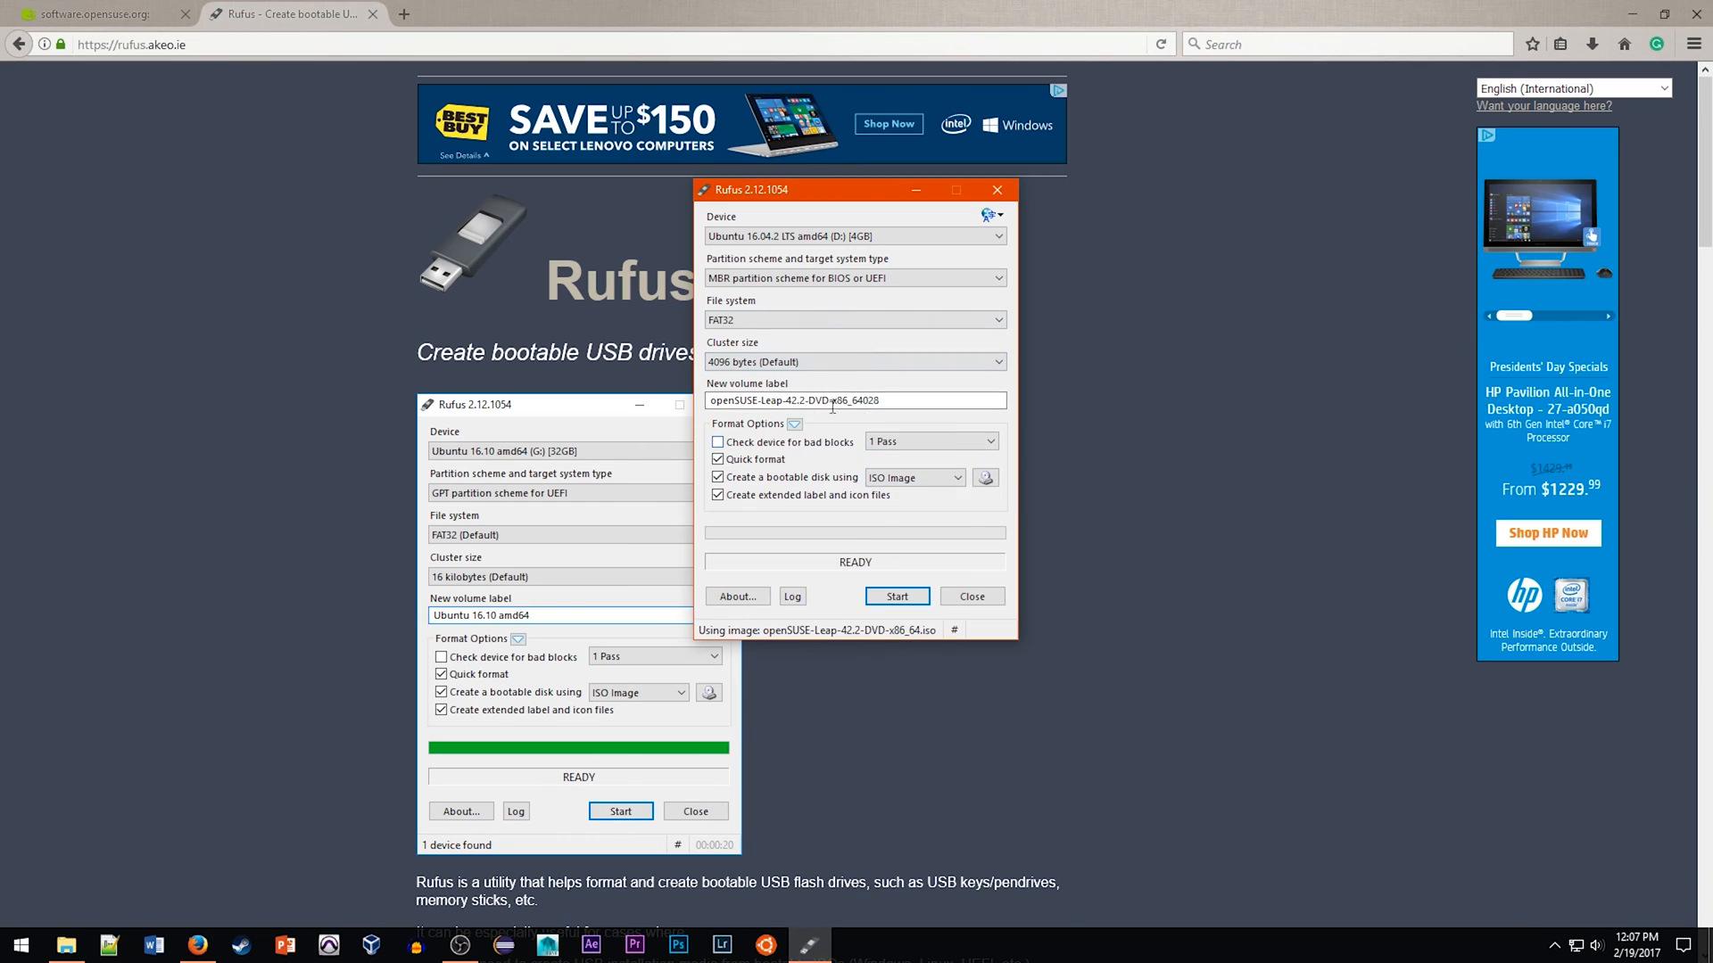
{"action": "mouse_move", "coordinate": [934, 517]}
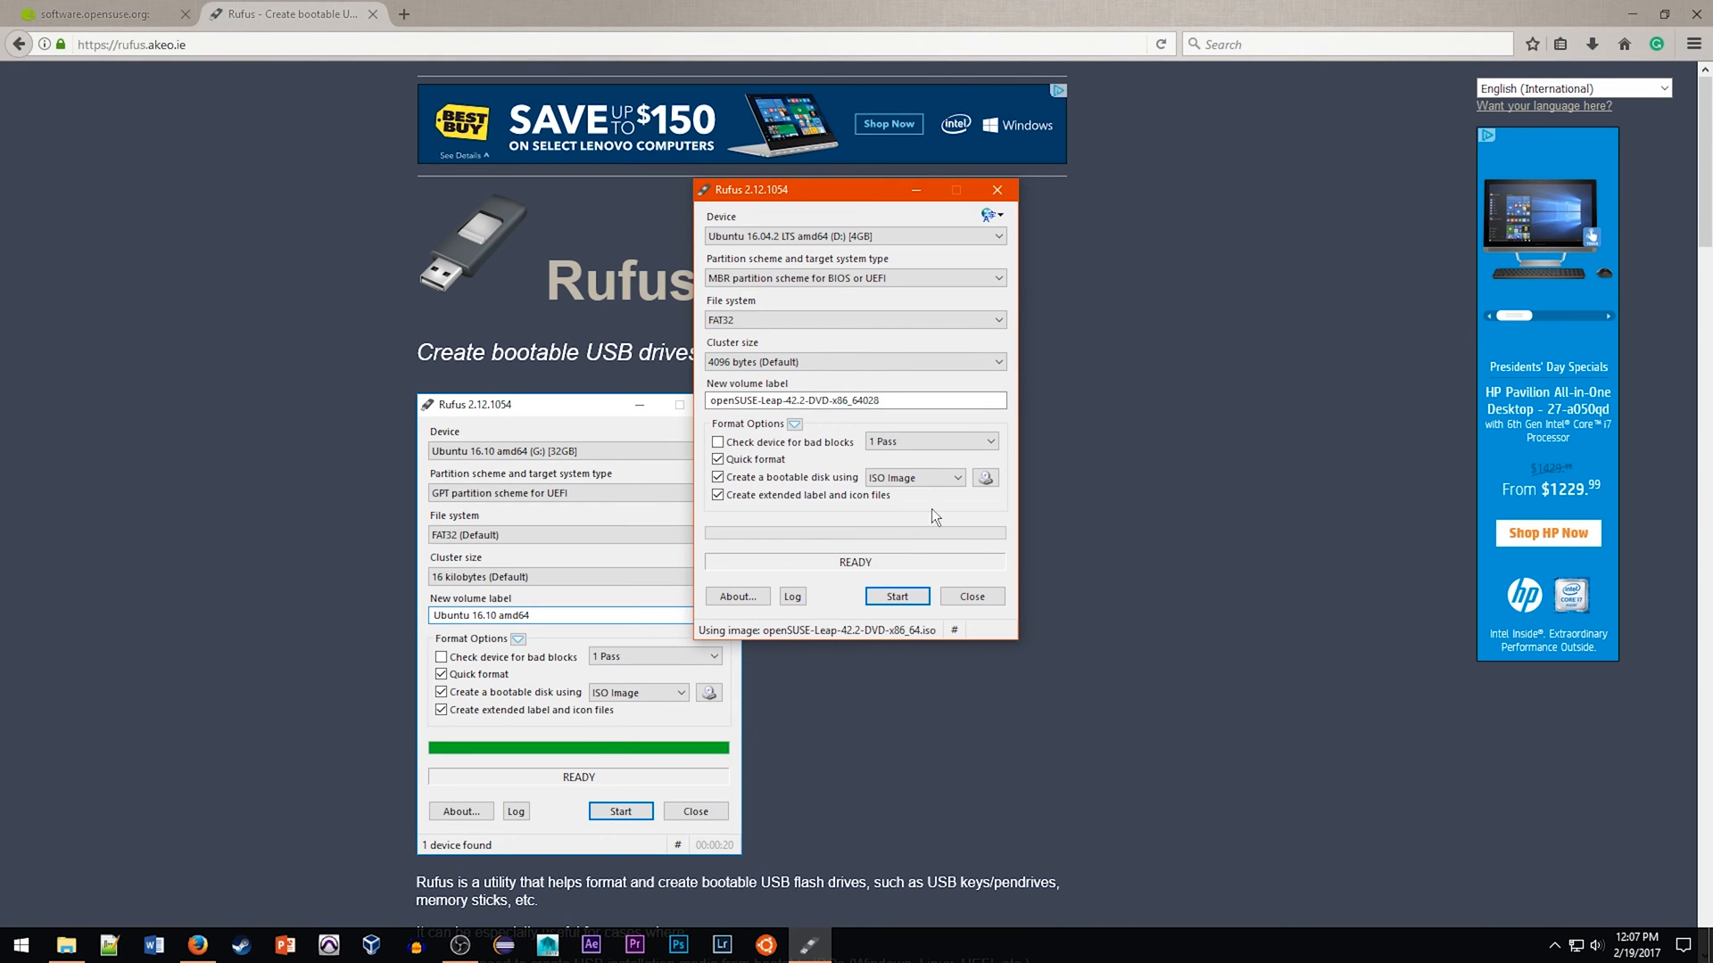
Step: Relaunch Rufus and write the Leap 42.2 ISO to the 16 GB drive, accepting data erasure
{"action": "left_click", "coordinate": [996, 190]}
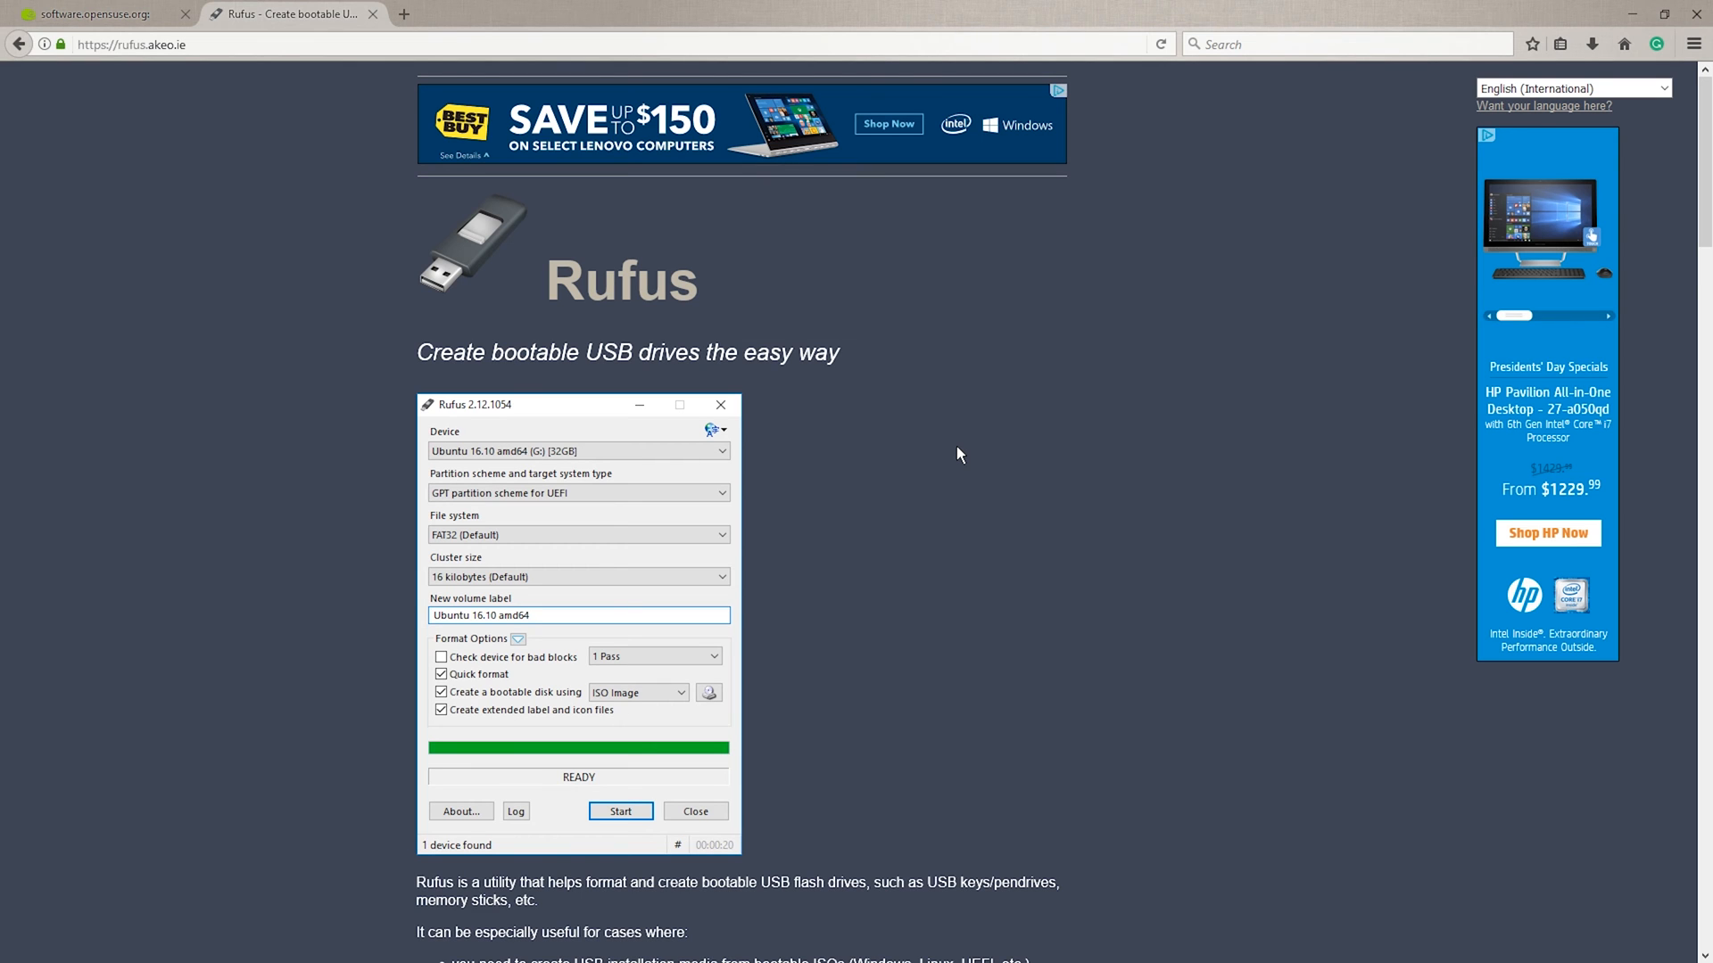
{"action": "mouse_move", "coordinate": [1606, 117]}
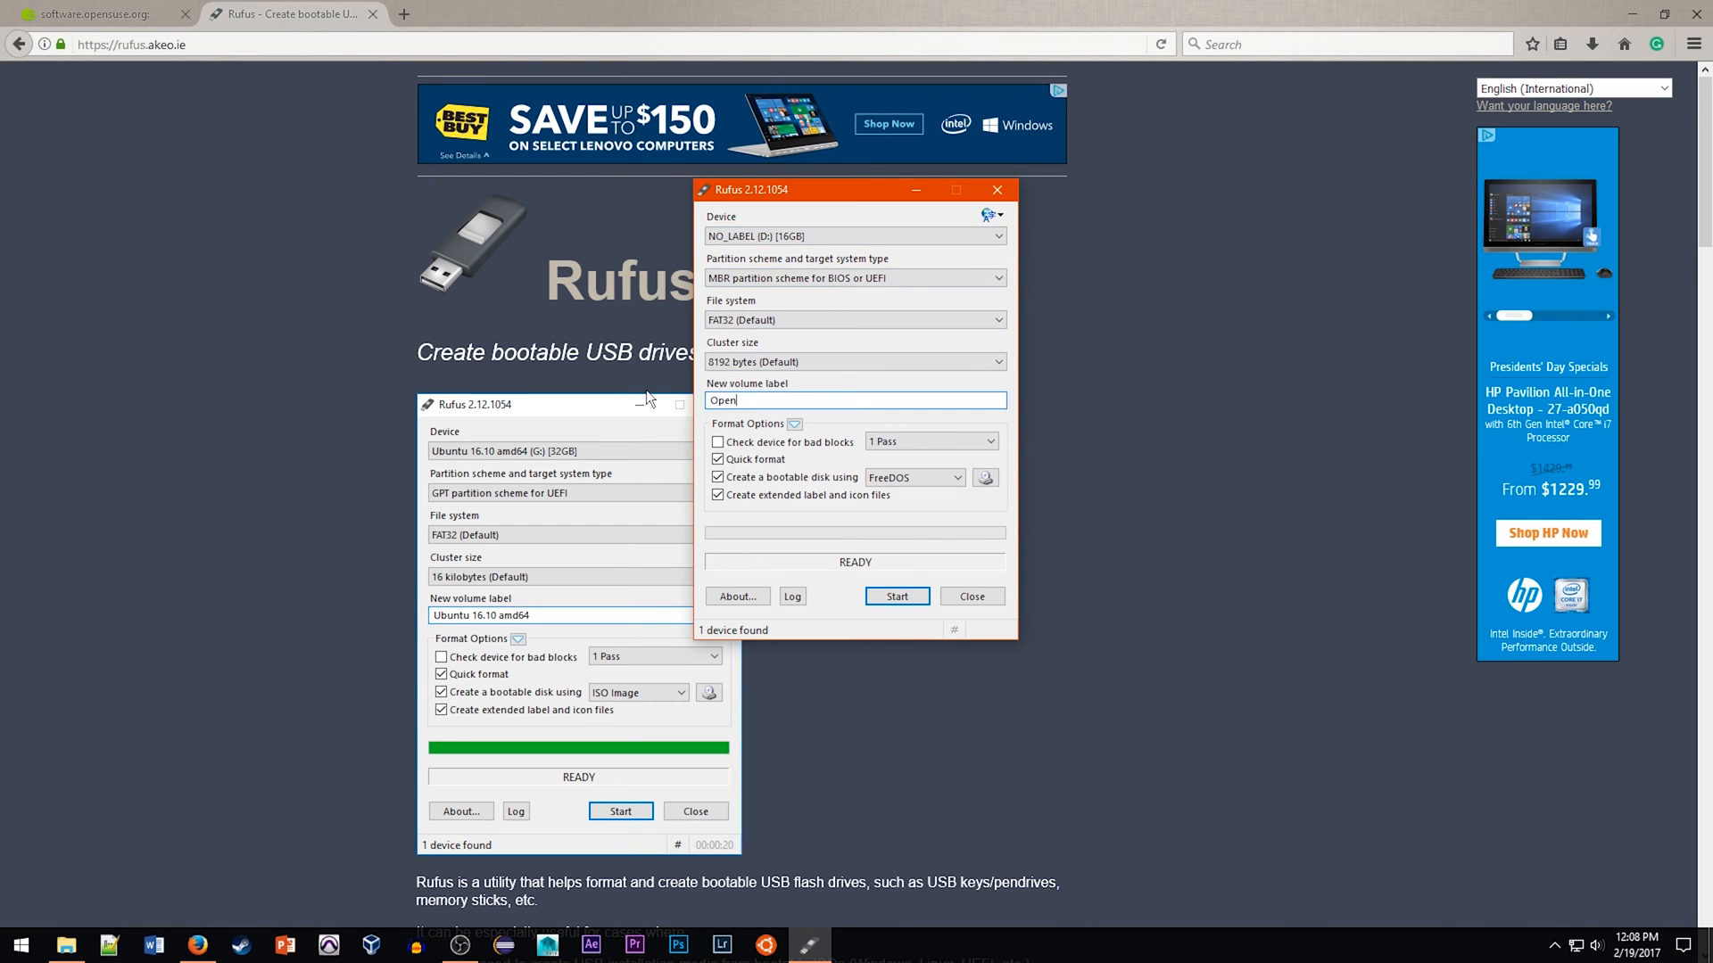
{"action": "left_click", "coordinate": [895, 597]}
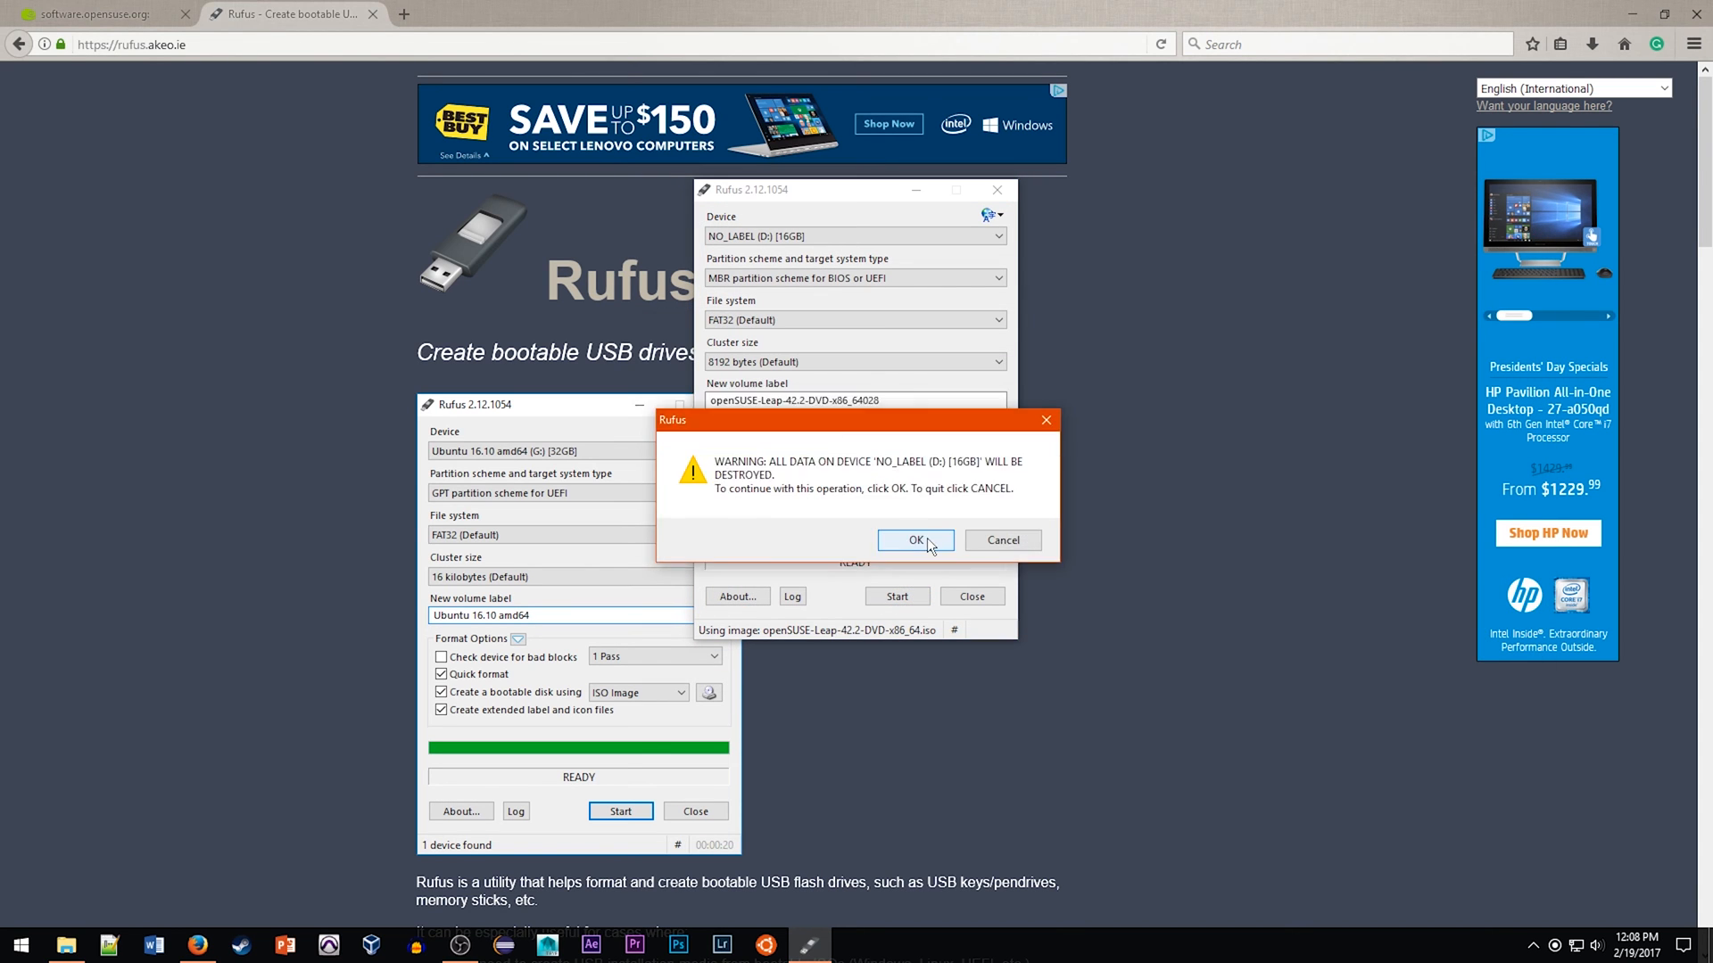
{"action": "left_click", "coordinate": [915, 539]}
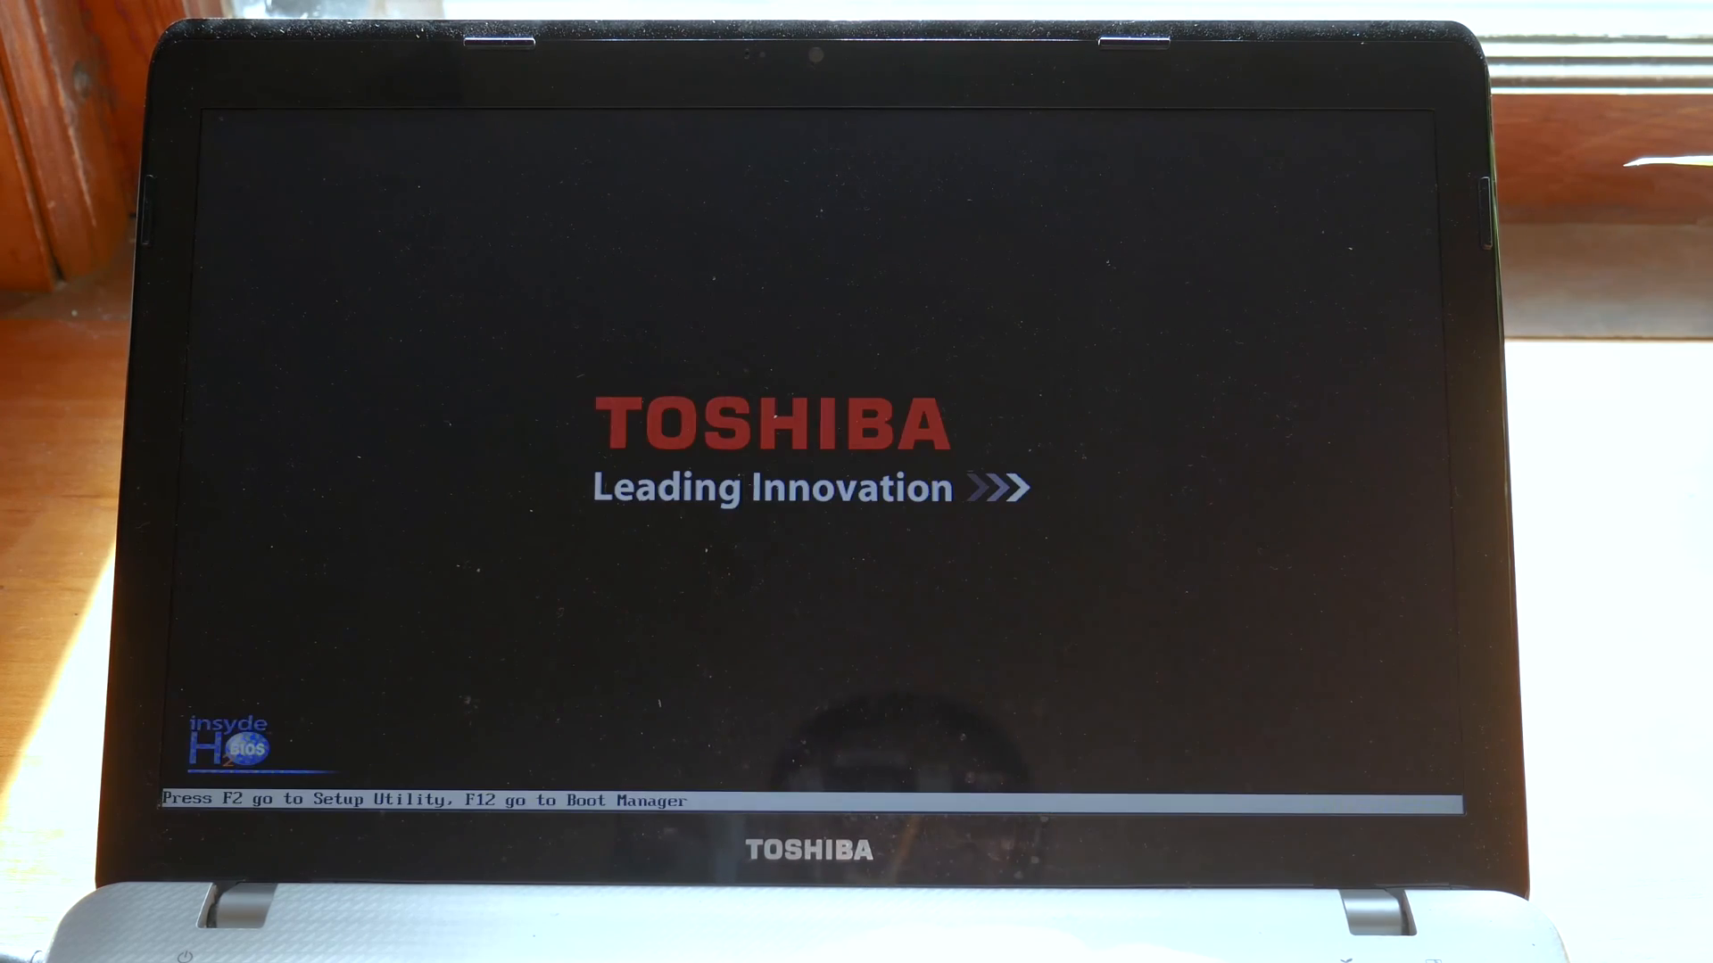
Step: Use the F12 Boot Manager to boot from 1. USB Generic Mass-Storage
{"action": "key", "text": "f12"}
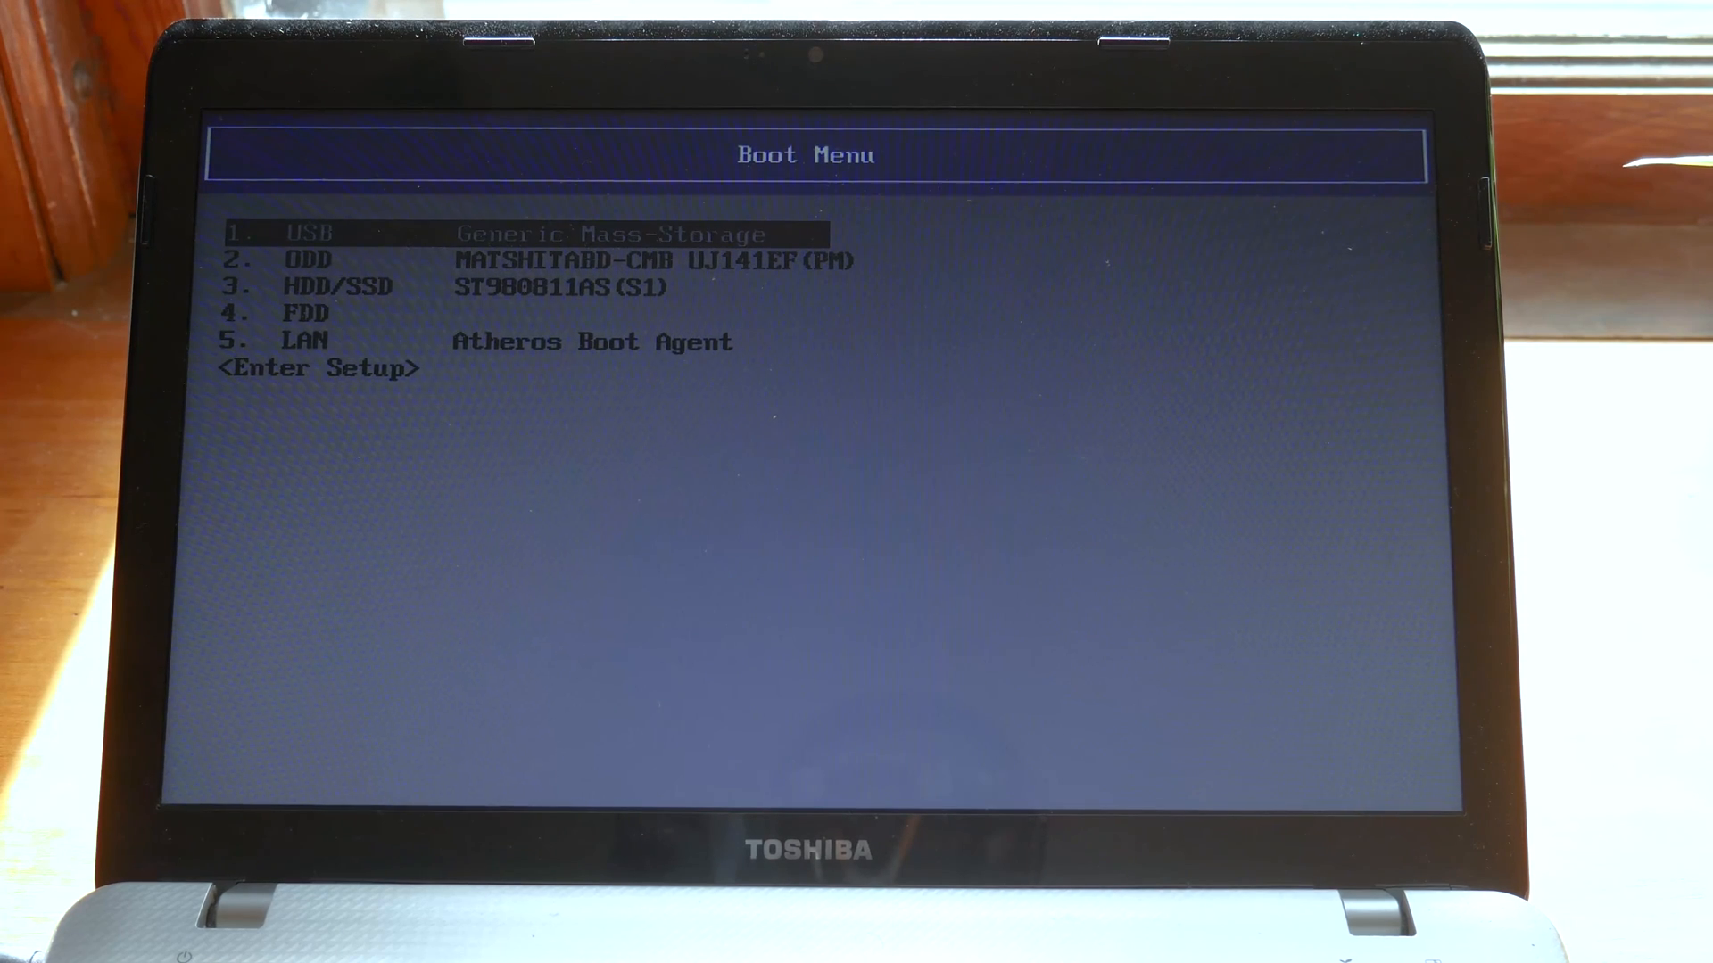
{"action": "key", "text": "Return"}
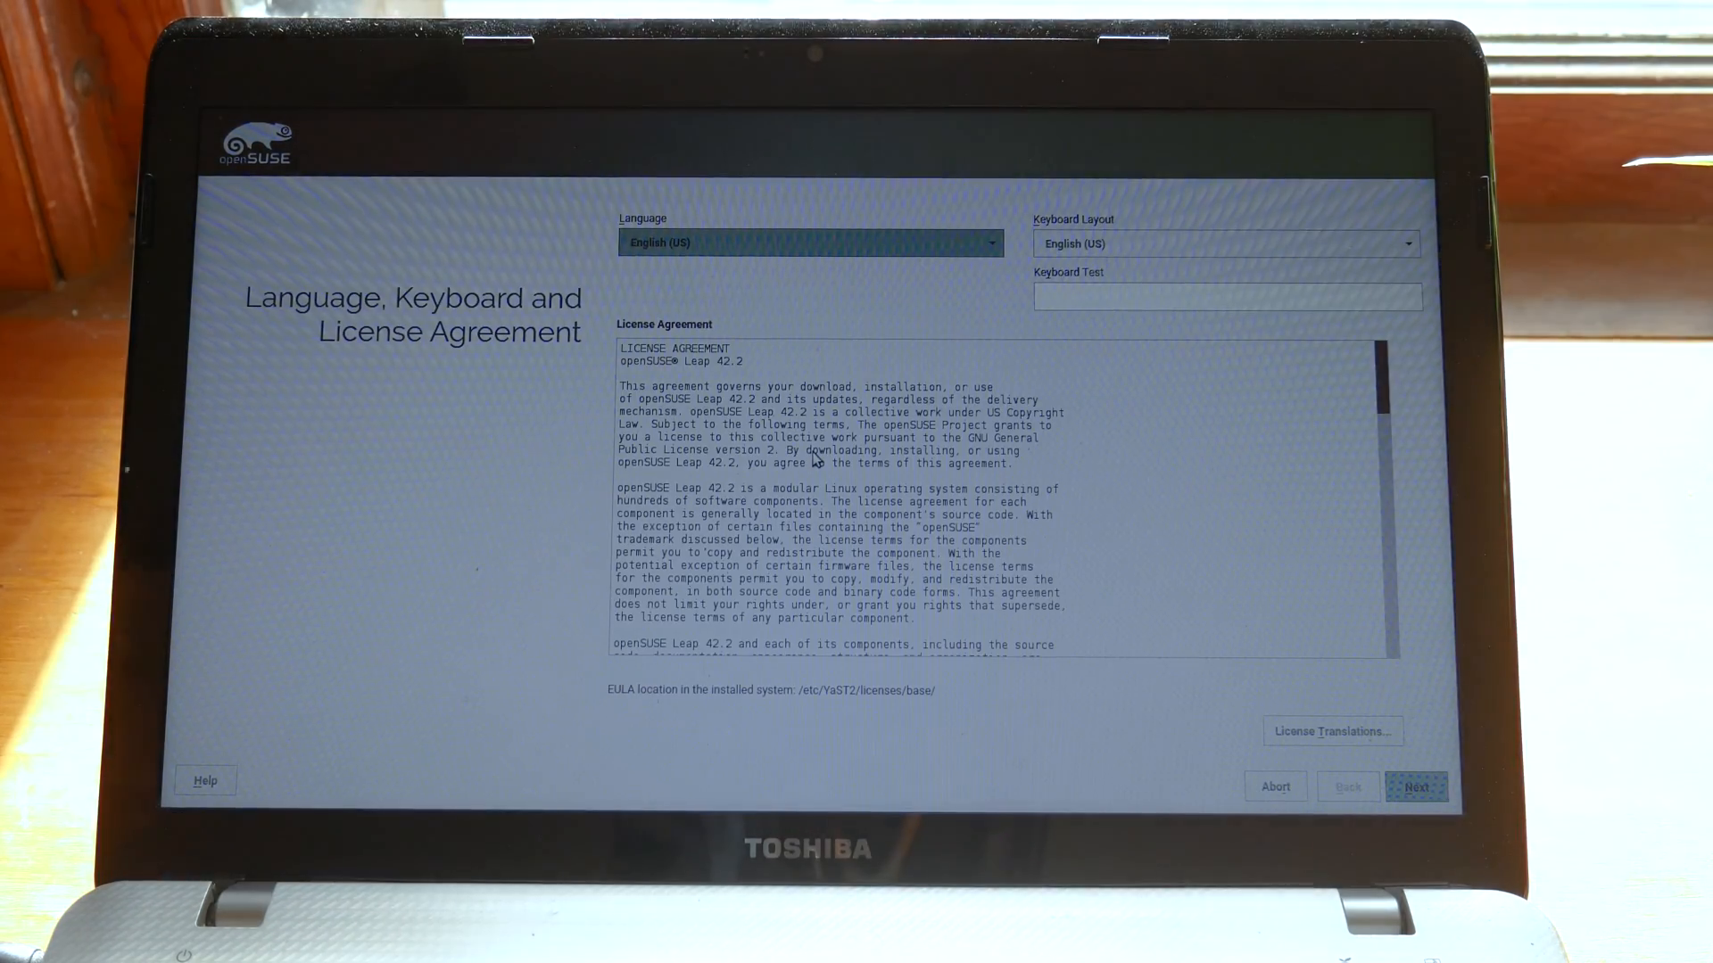
Step: Leave language and keyboard on English (US) and continue past the license page
{"action": "left_click", "coordinate": [1416, 785]}
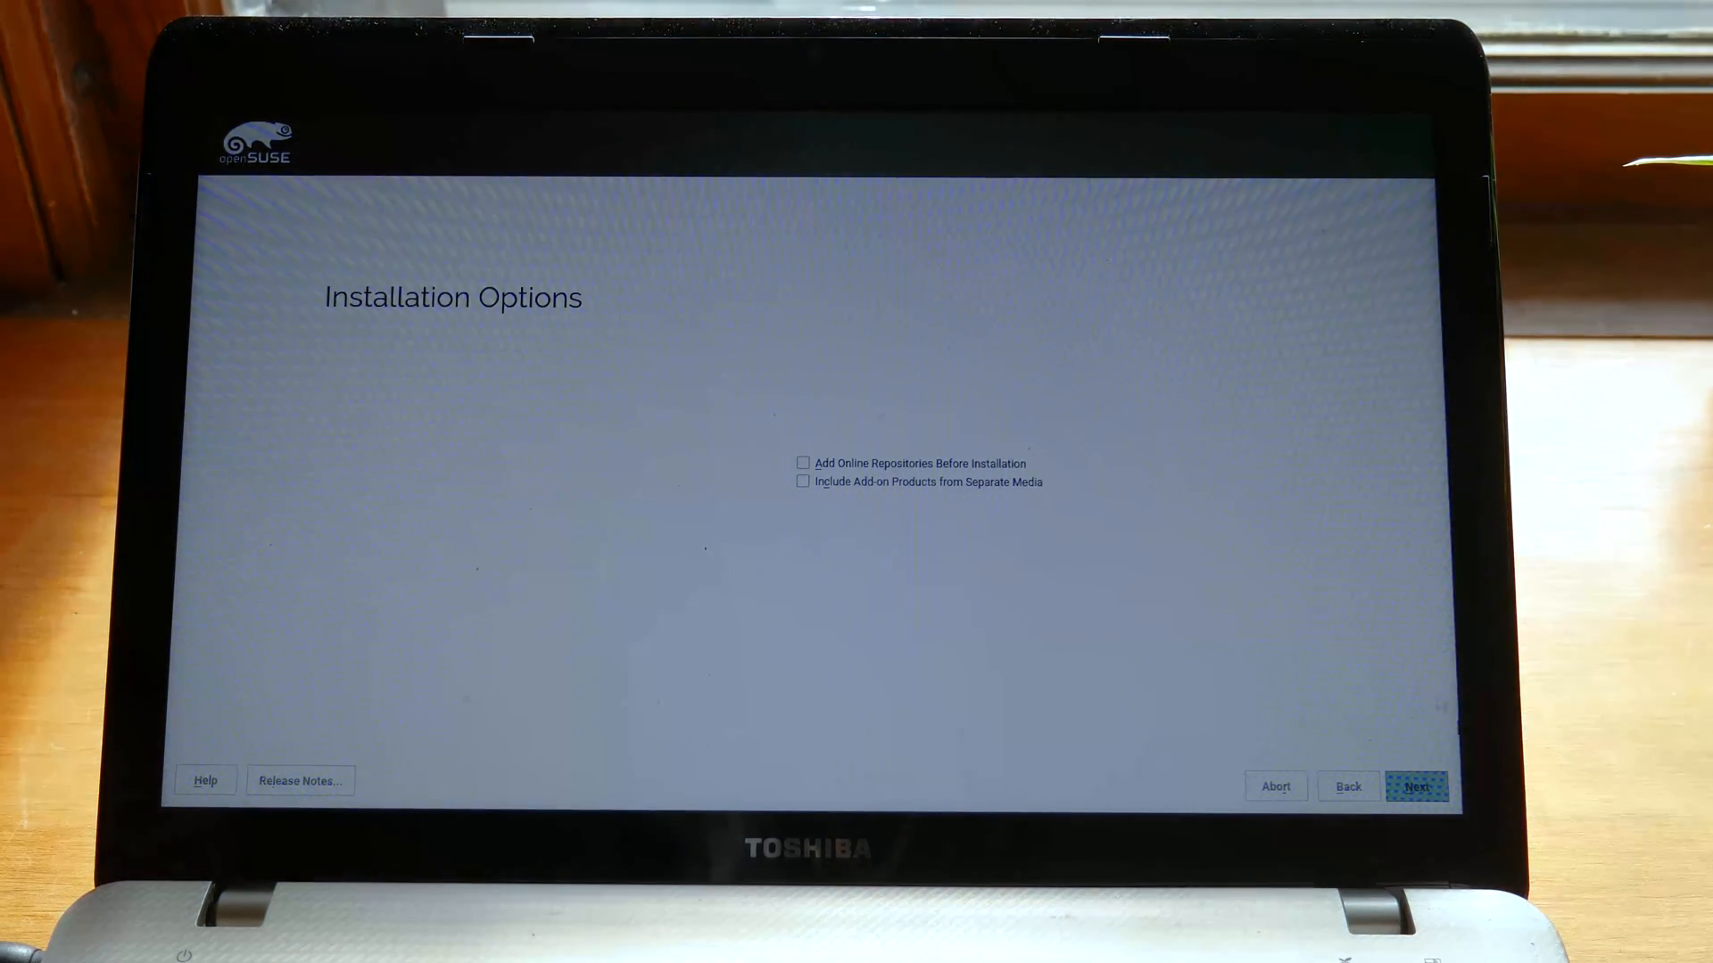
Step: Accept default installation options, suggested partitioning, Eastern (New York) time zone and desktop selection
{"action": "left_click", "coordinate": [1417, 787]}
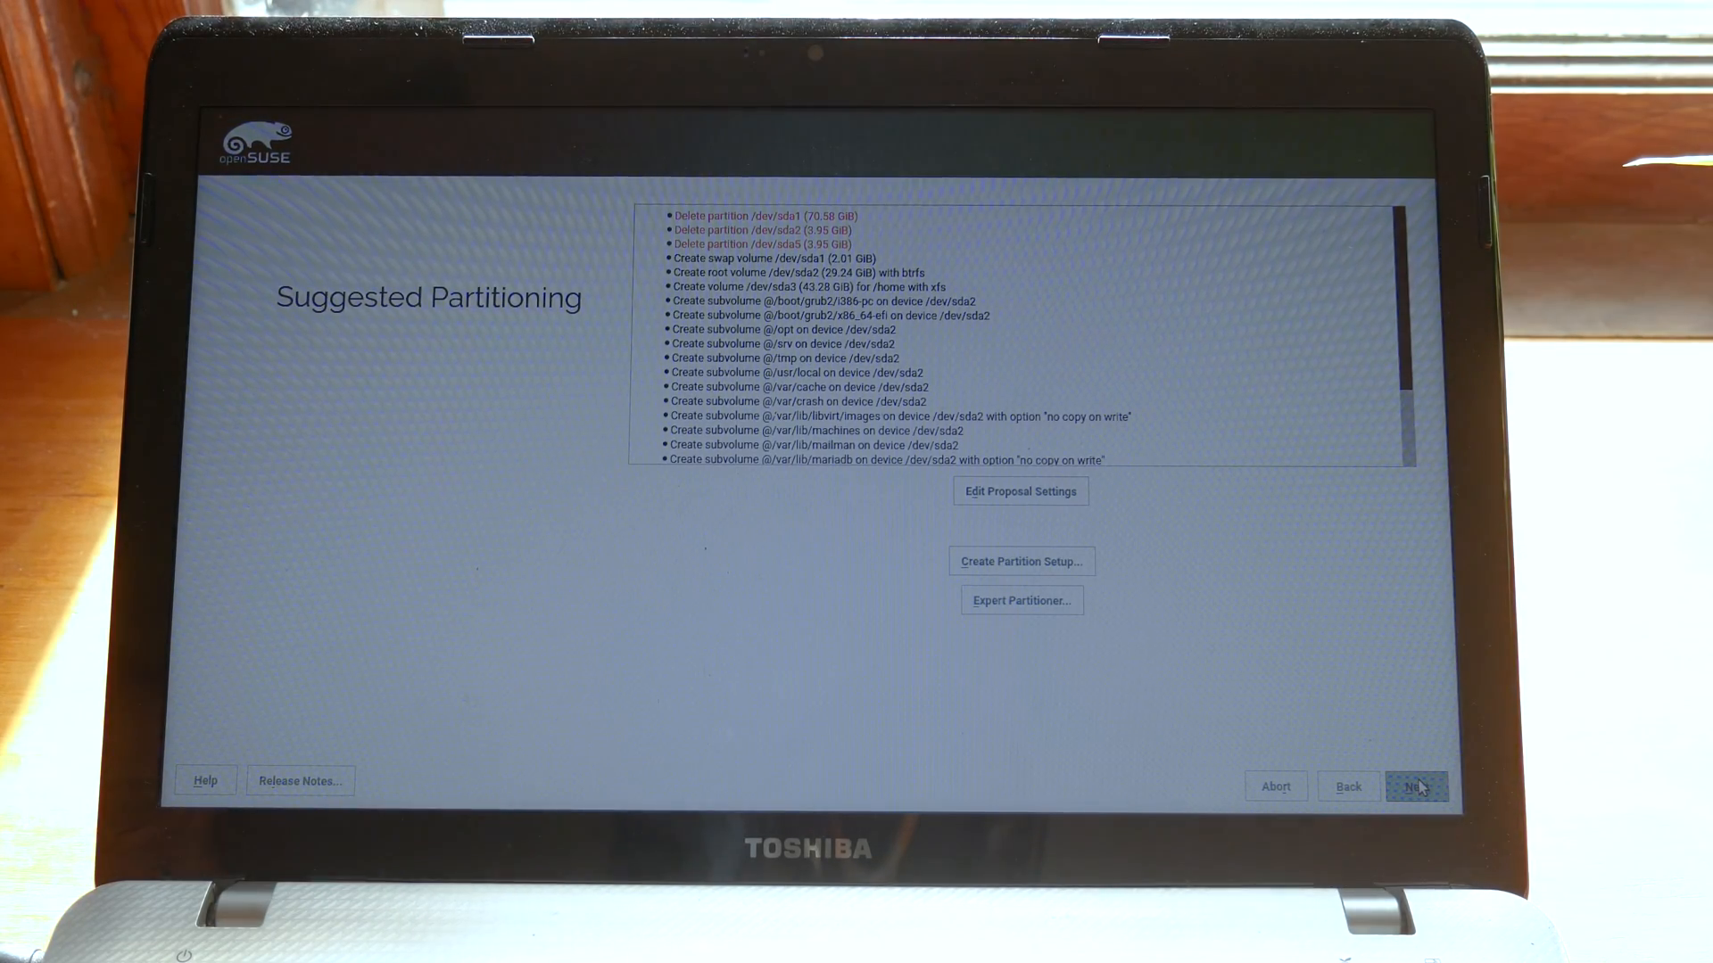
{"action": "left_click", "coordinate": [1417, 785]}
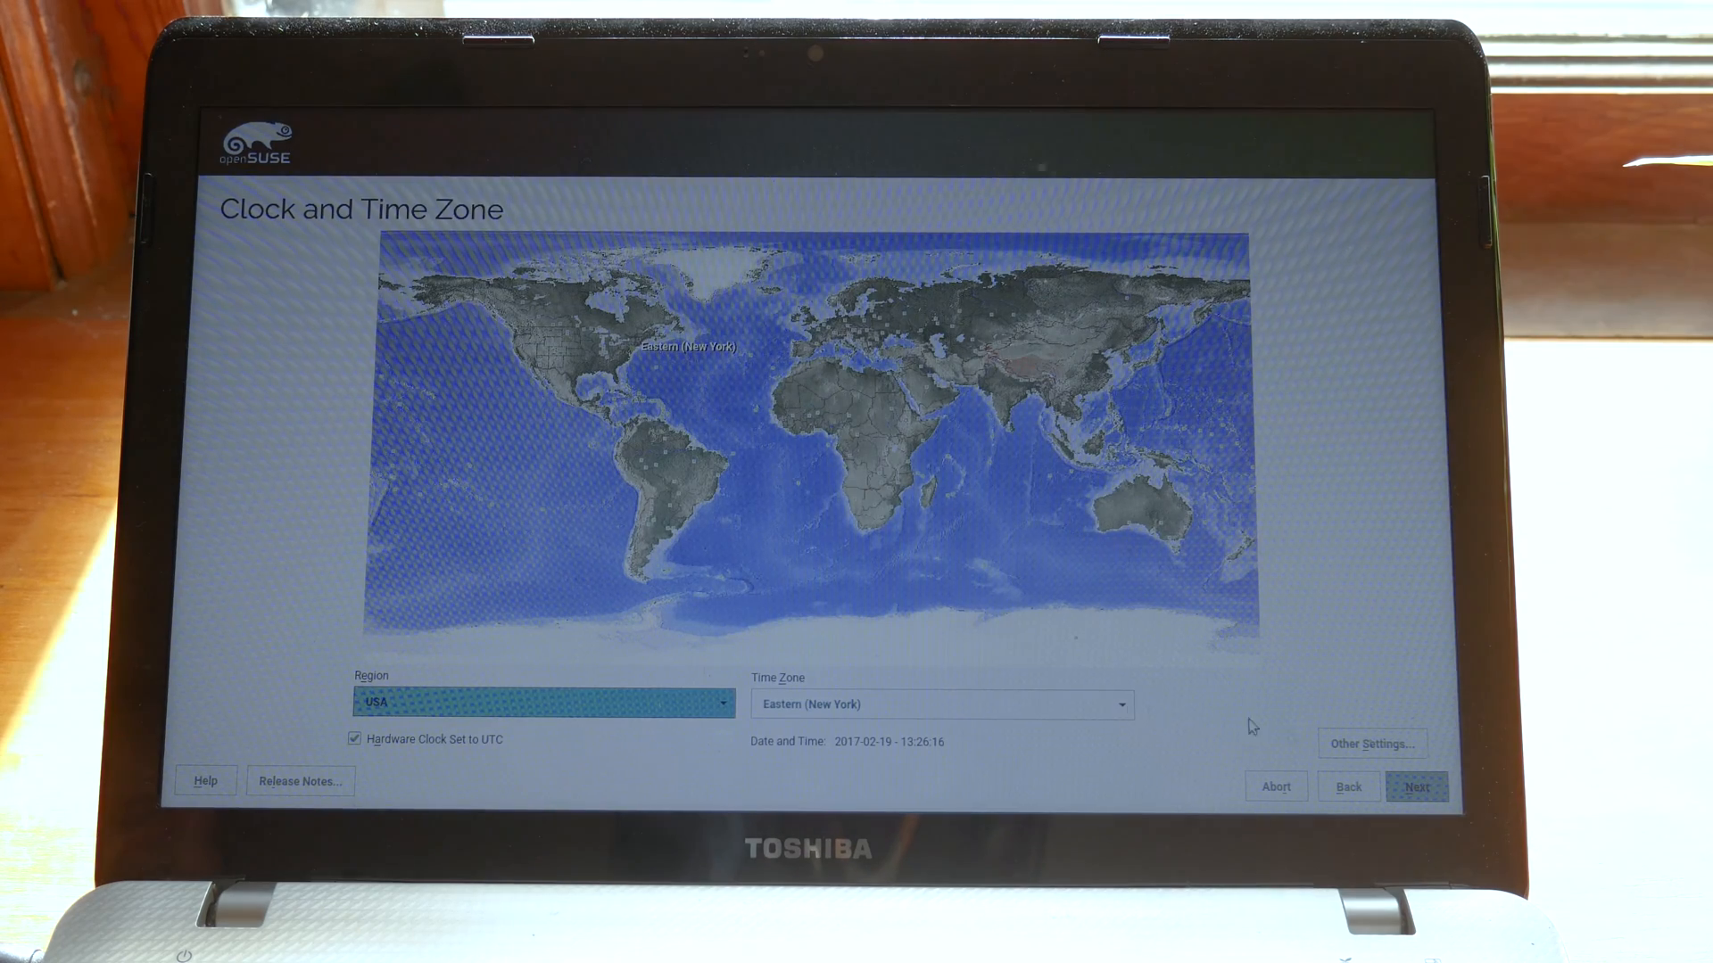
{"action": "left_click", "coordinate": [1417, 787]}
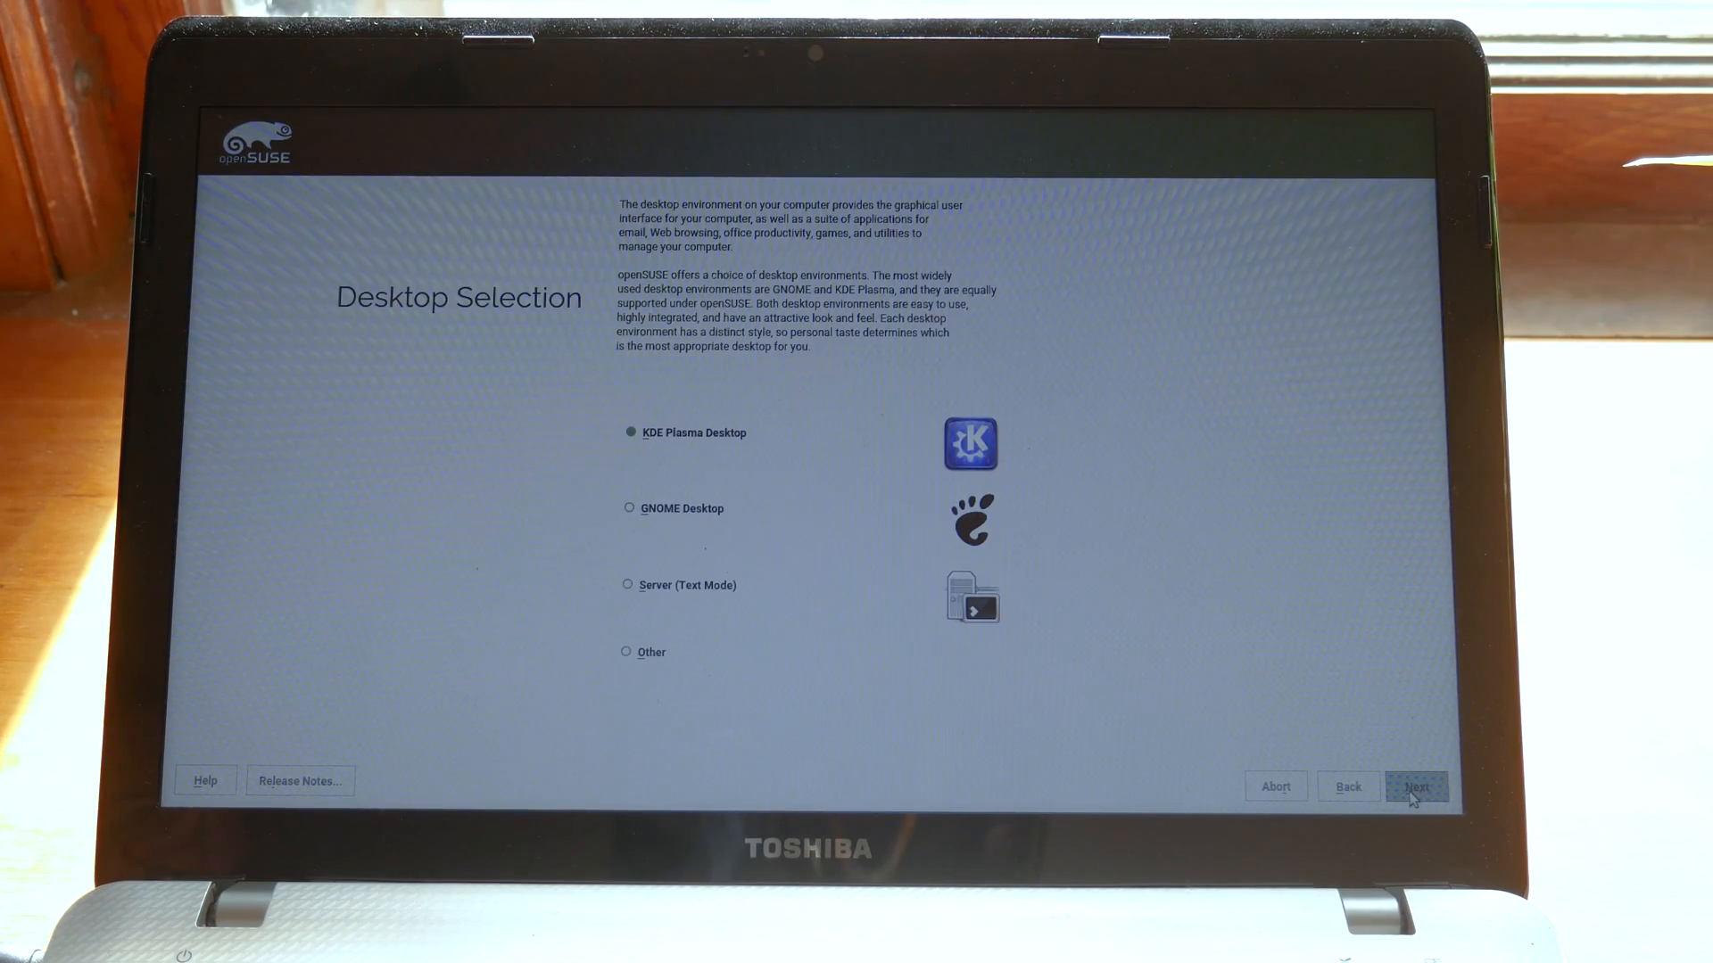
{"action": "left_click", "coordinate": [1417, 787]}
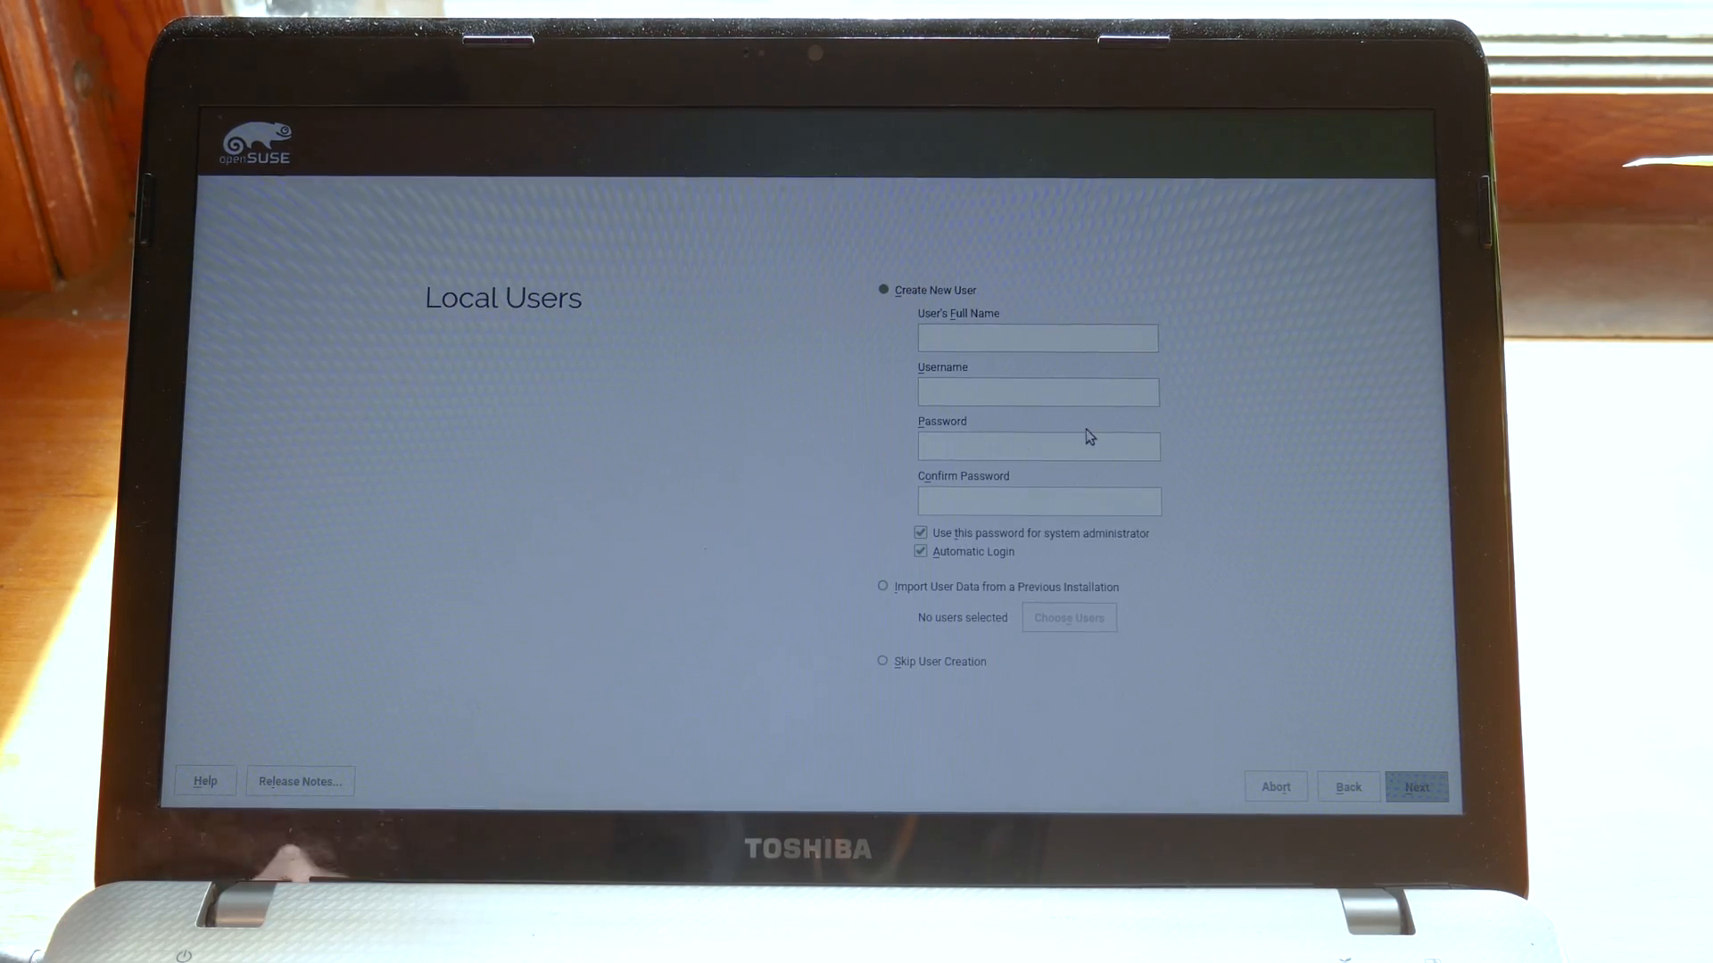
{"action": "type", "text": "SudoTech"}
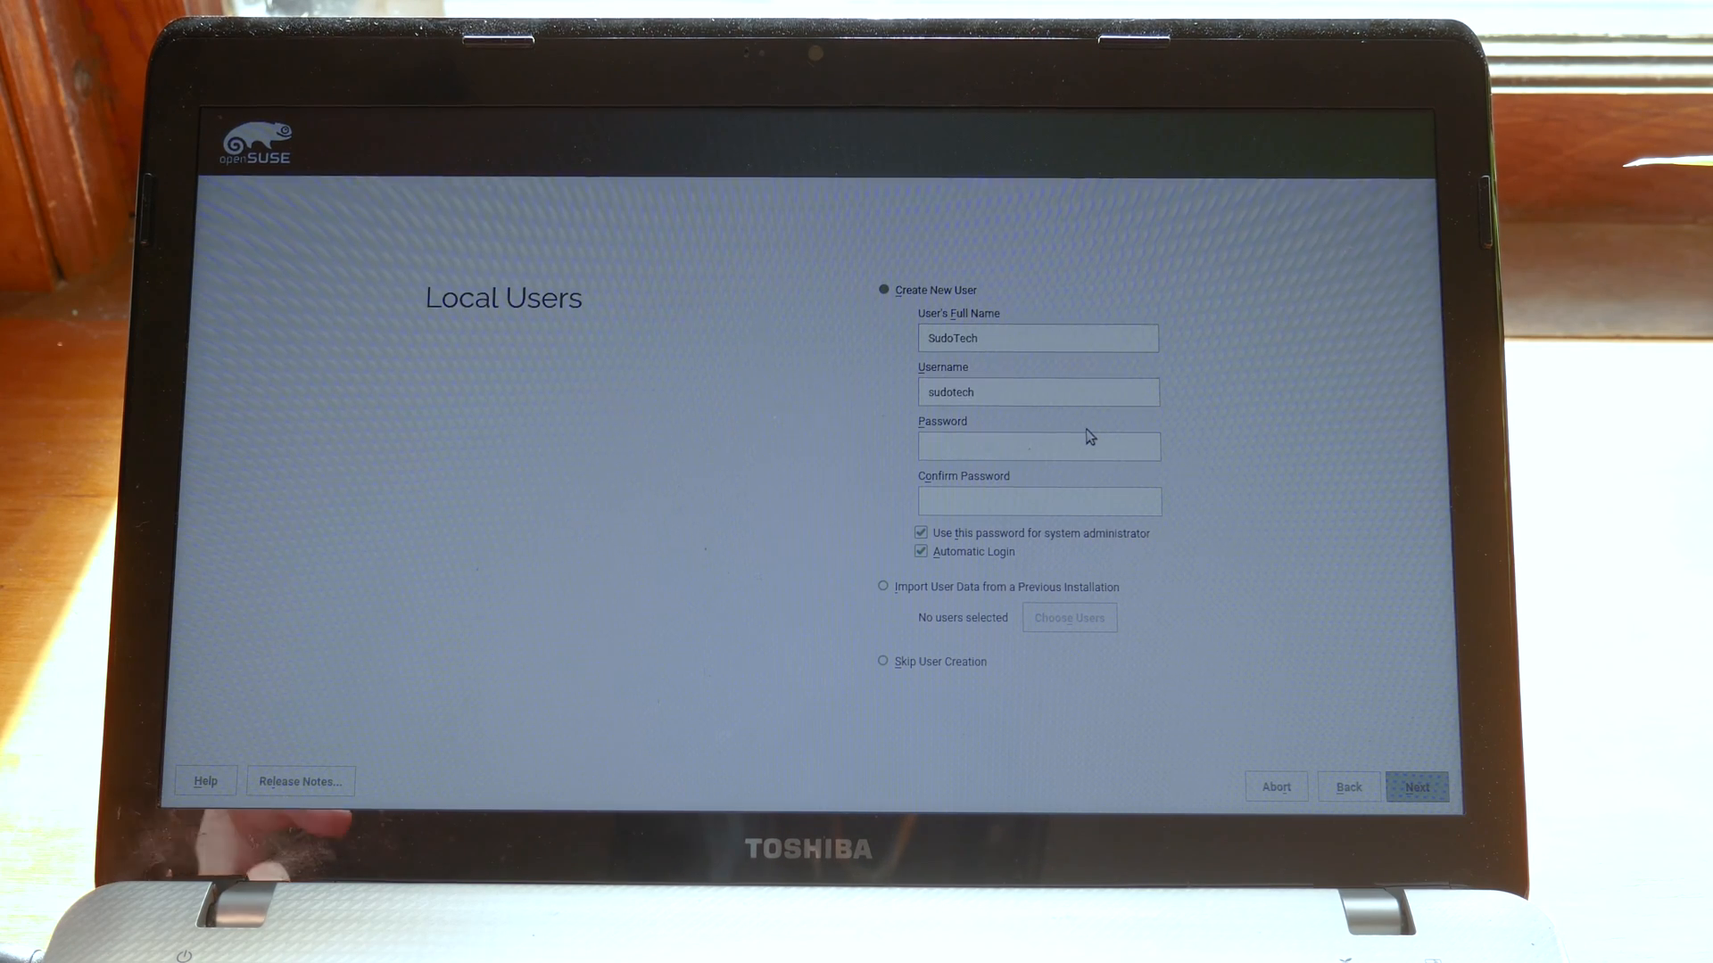
{"action": "type", "text": "password"}
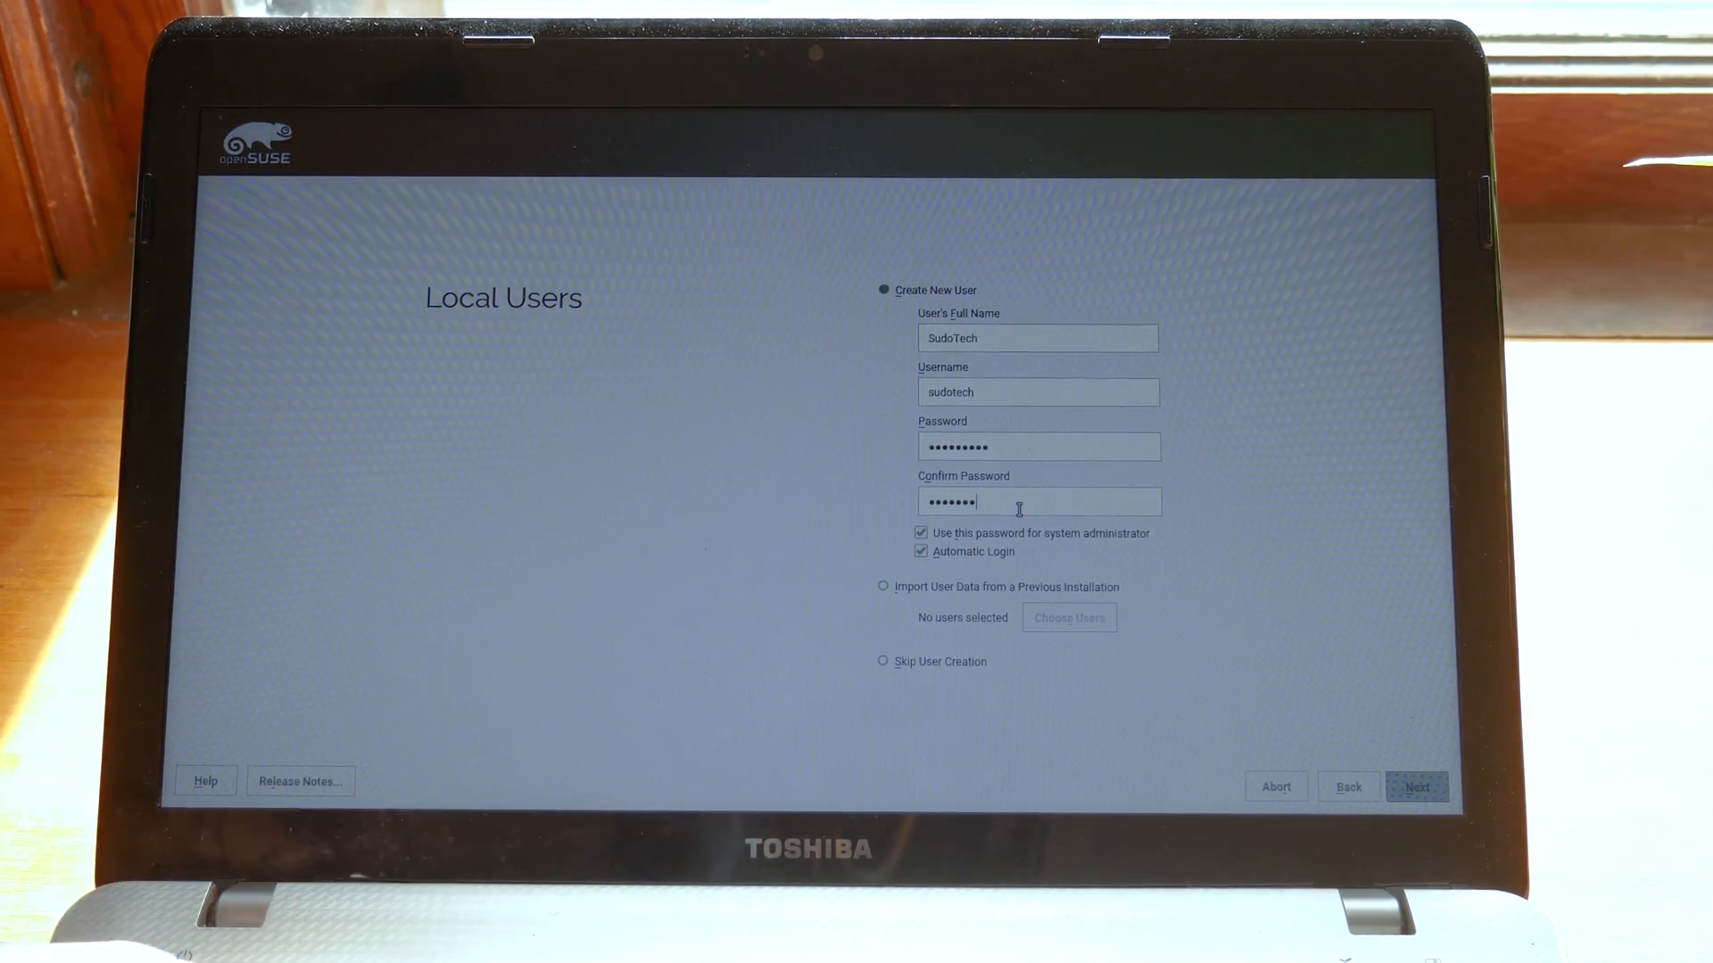
{"action": "left_click", "coordinate": [1417, 787]}
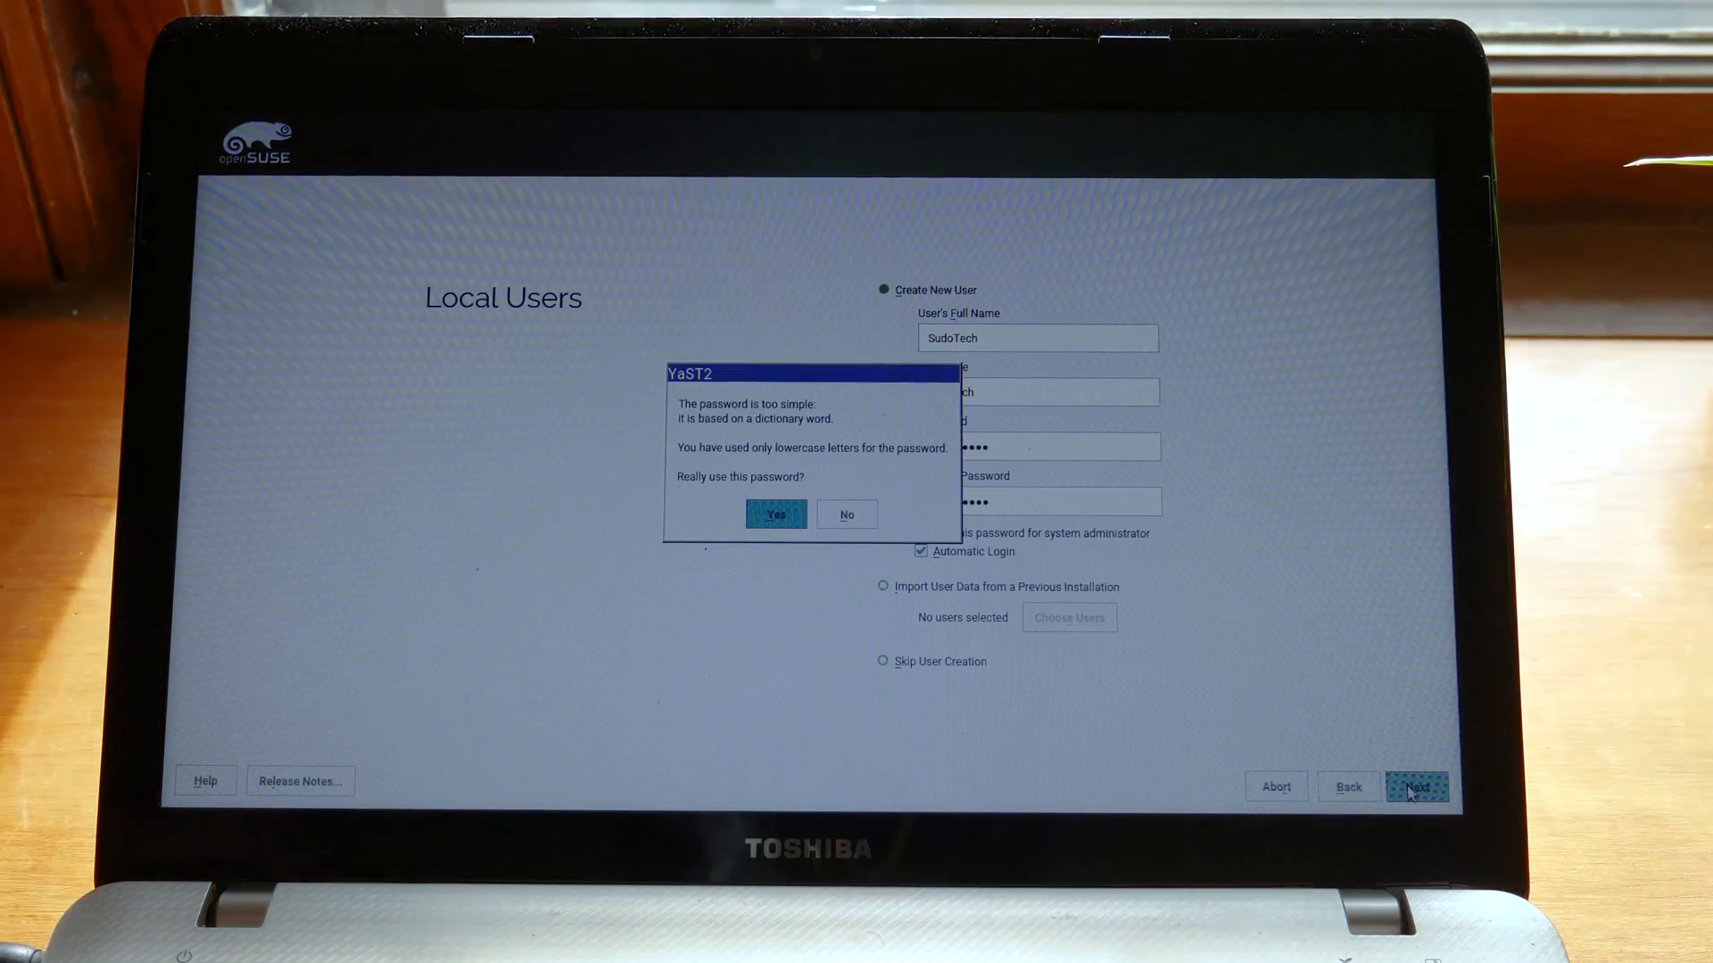
{"action": "left_click", "coordinate": [775, 514]}
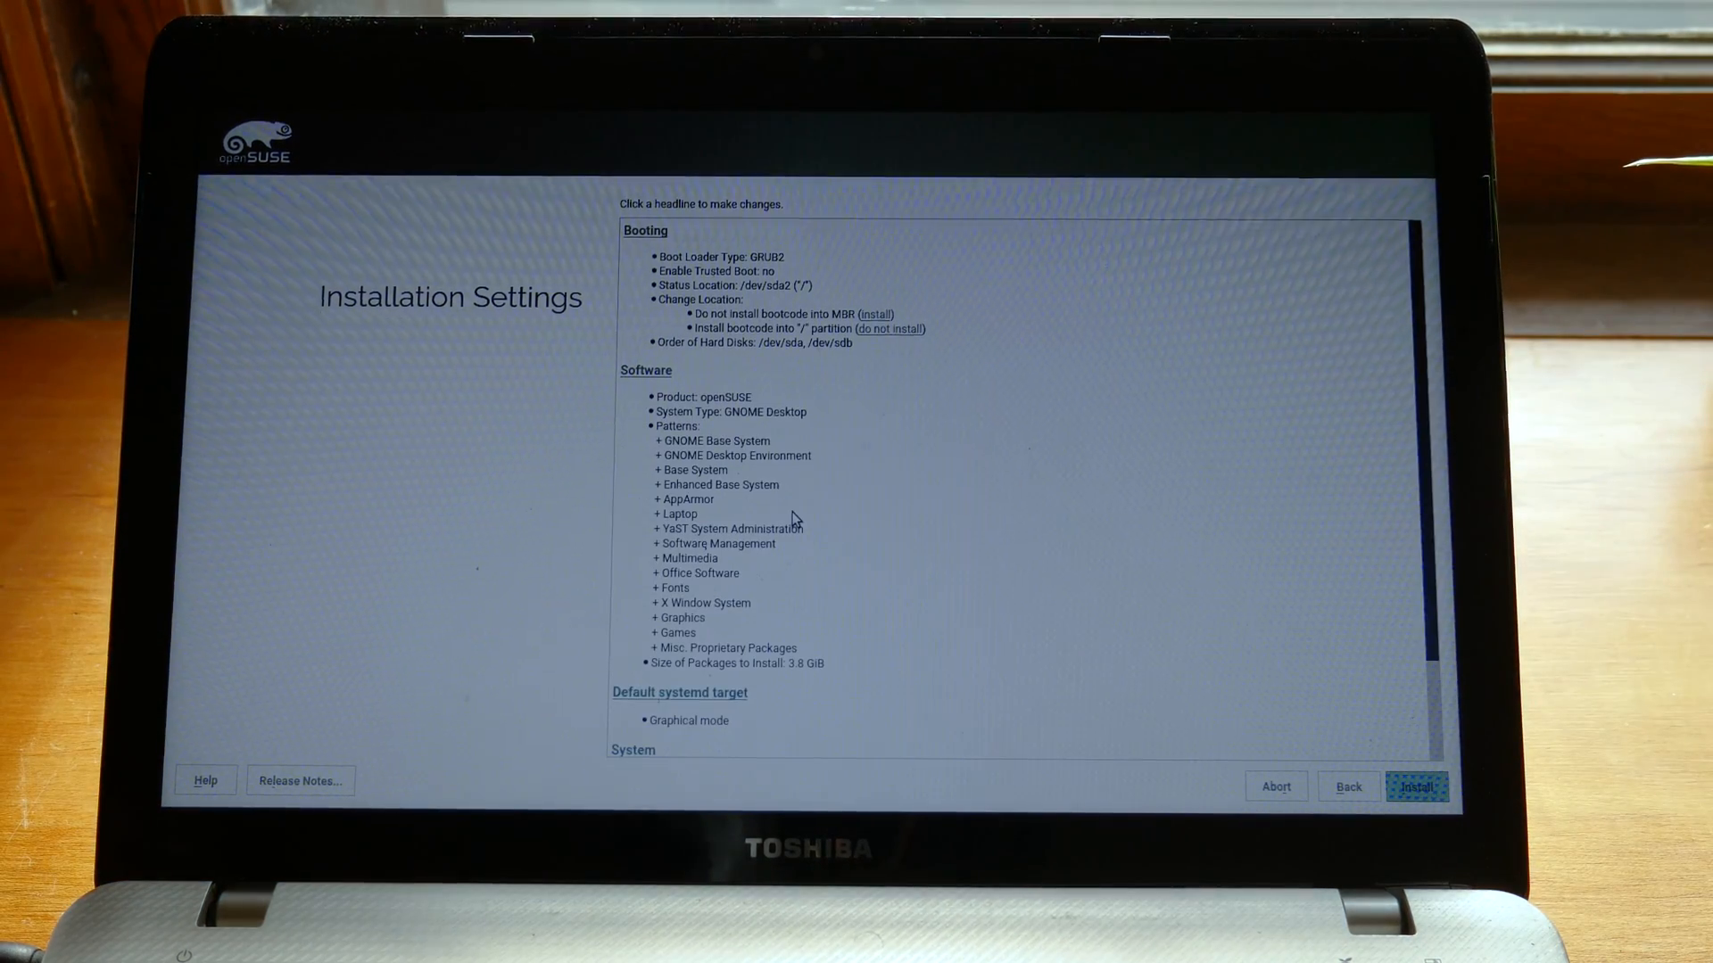
{"action": "mouse_move", "coordinate": [1415, 743]}
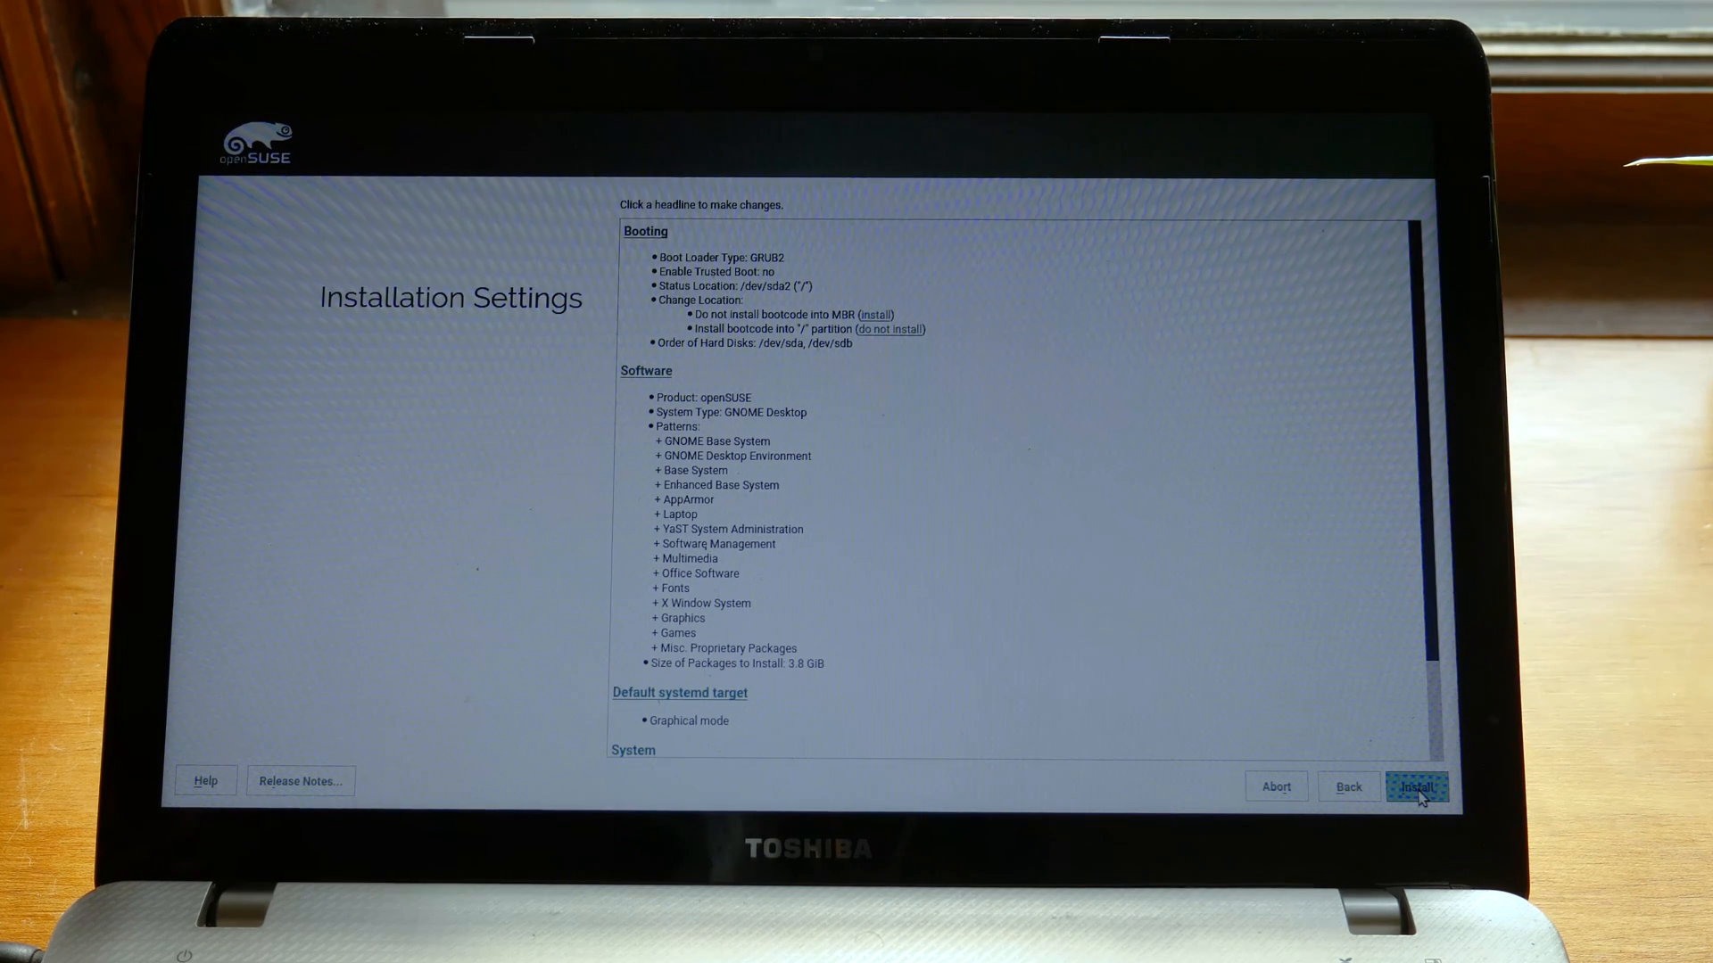
Step: Click Install on the settings summary and confirm wiping partitions to begin installation
{"action": "left_click", "coordinate": [1416, 787]}
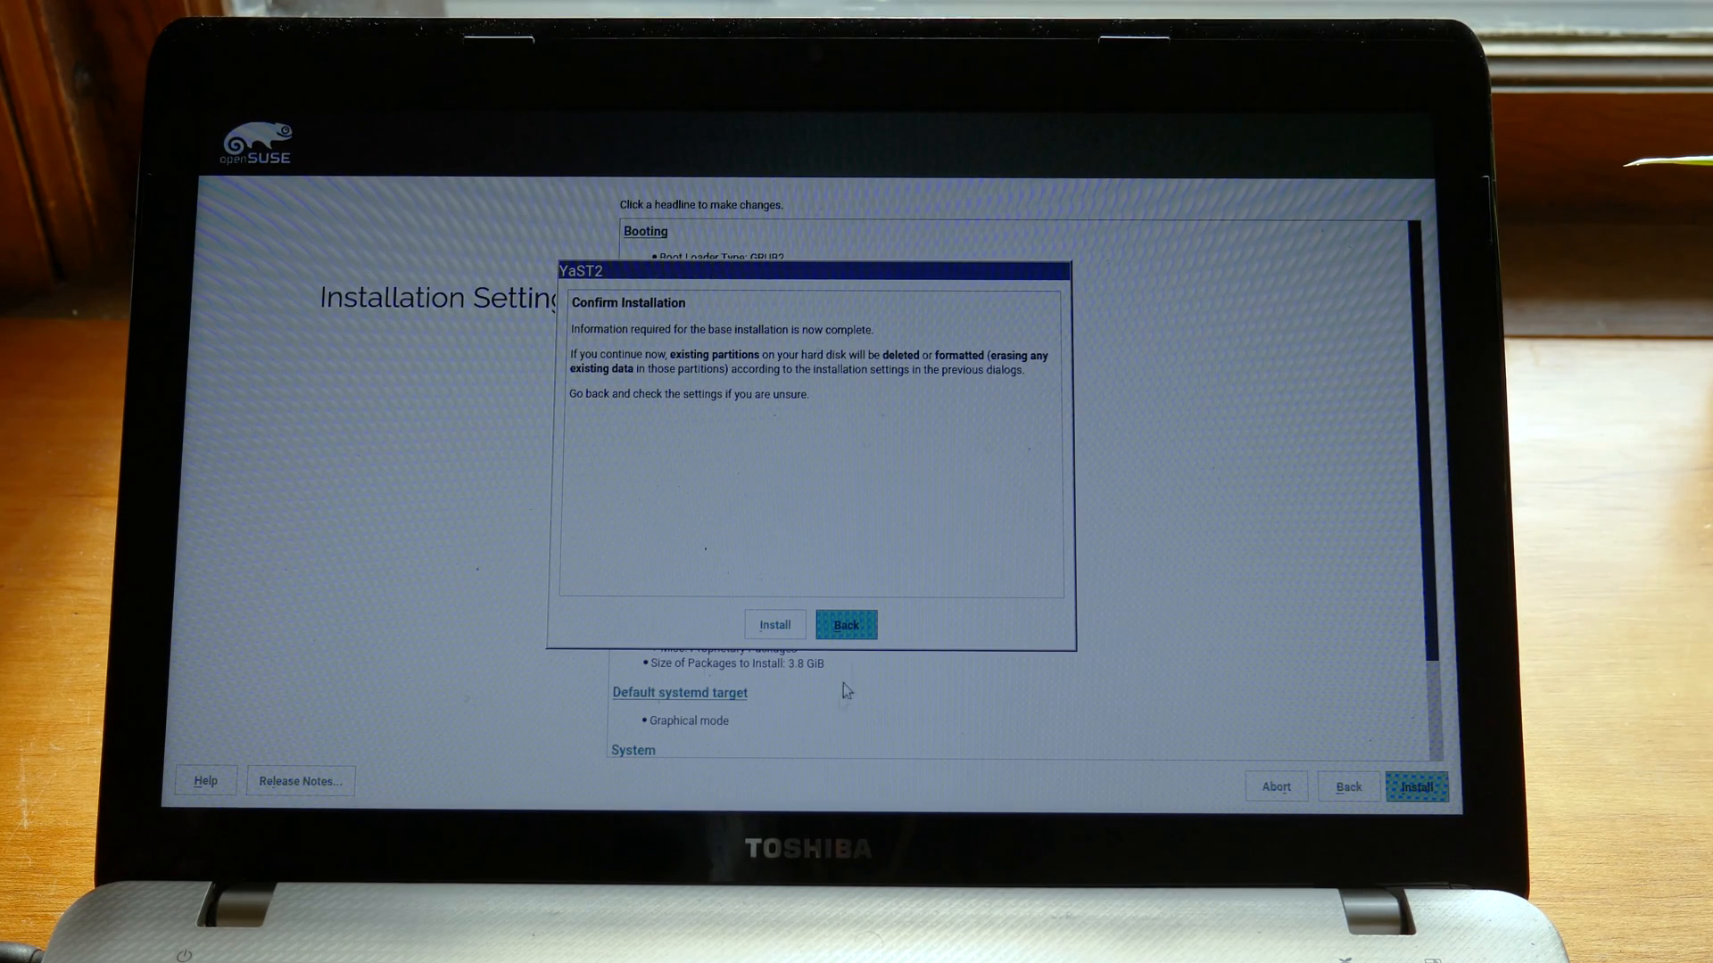
{"action": "mouse_move", "coordinate": [787, 651]}
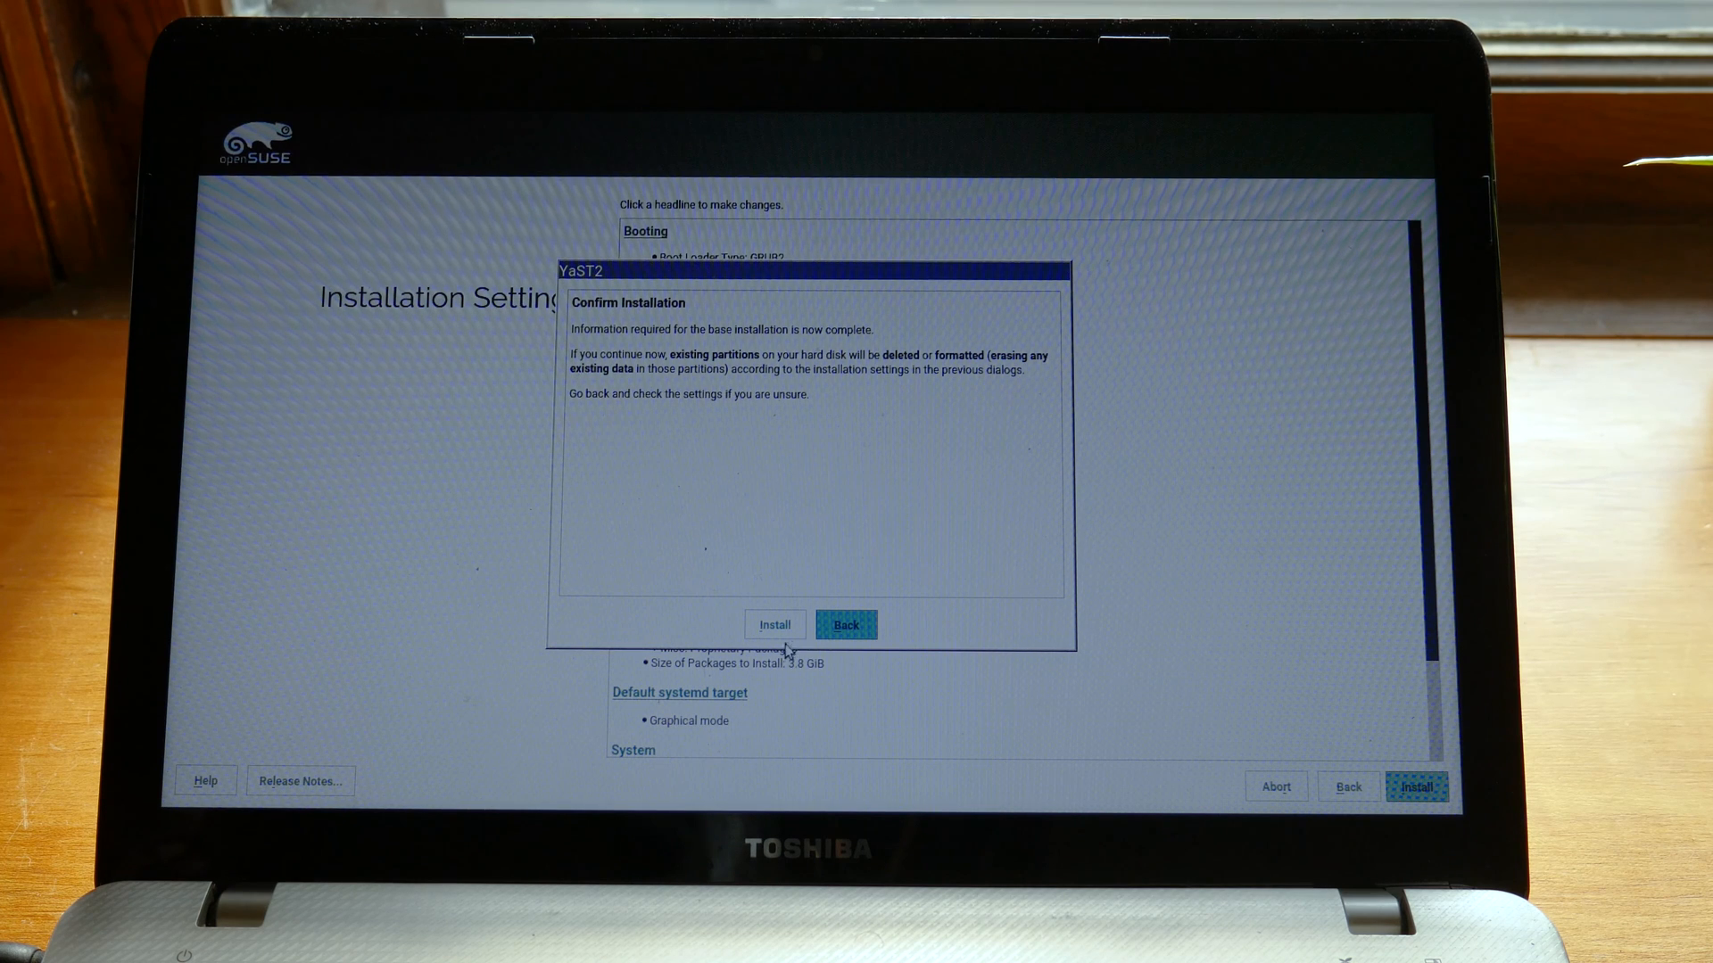
{"action": "left_click", "coordinate": [775, 623]}
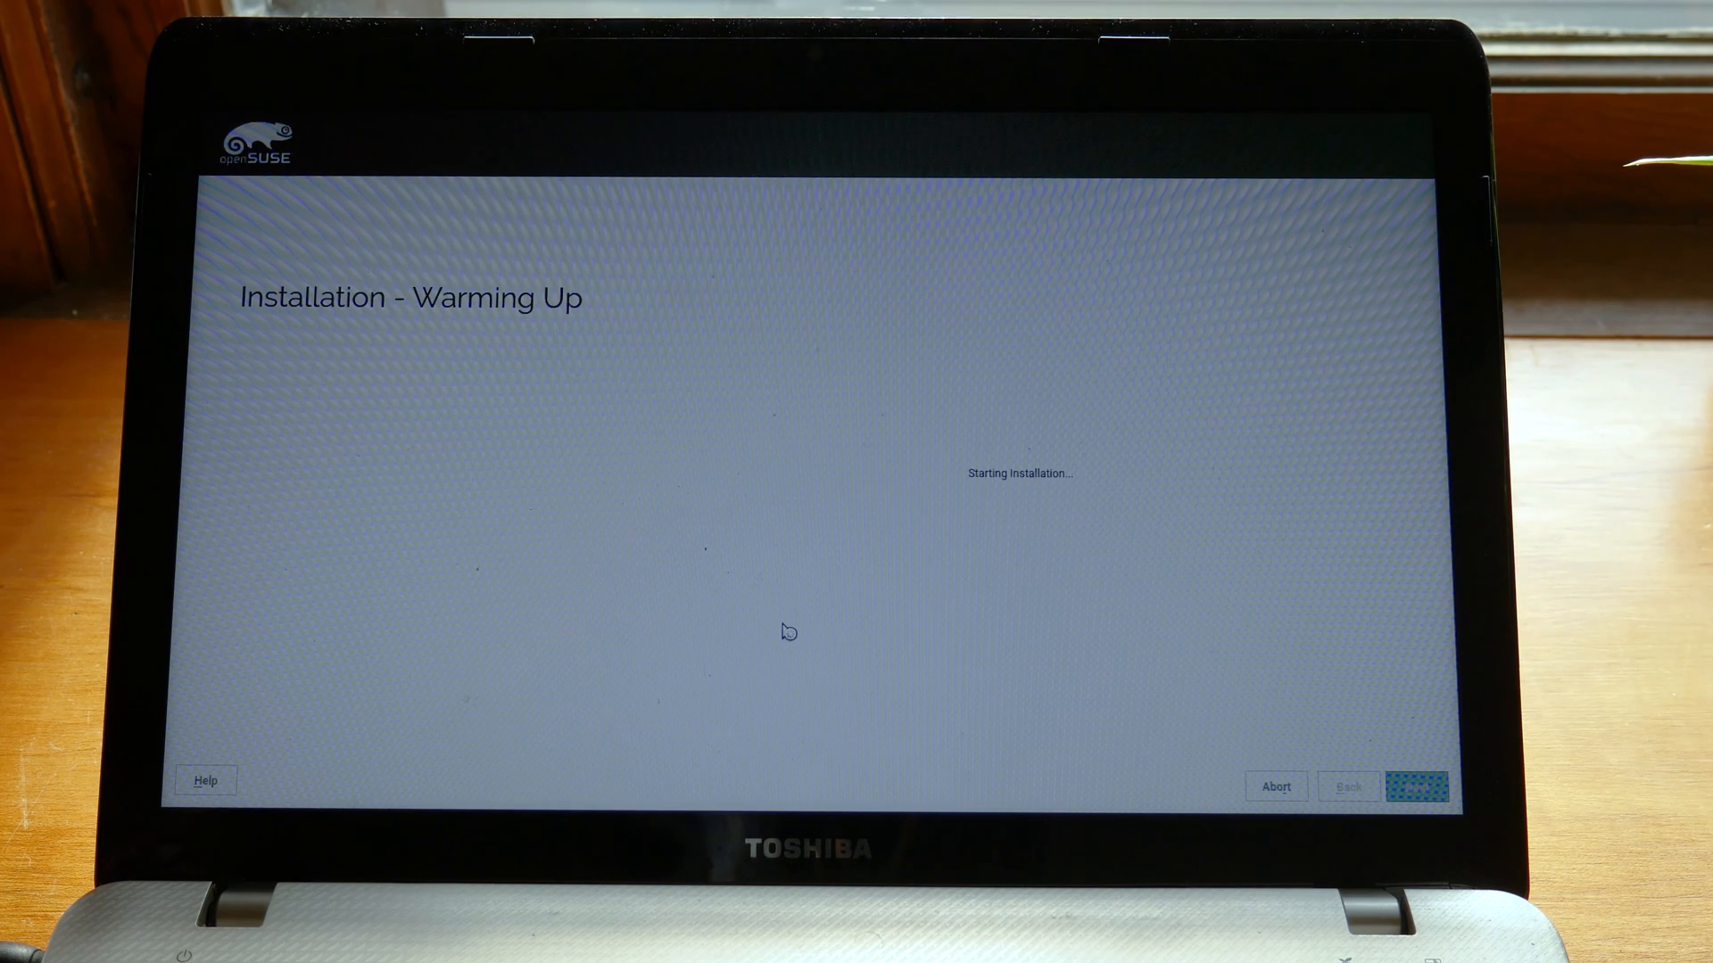